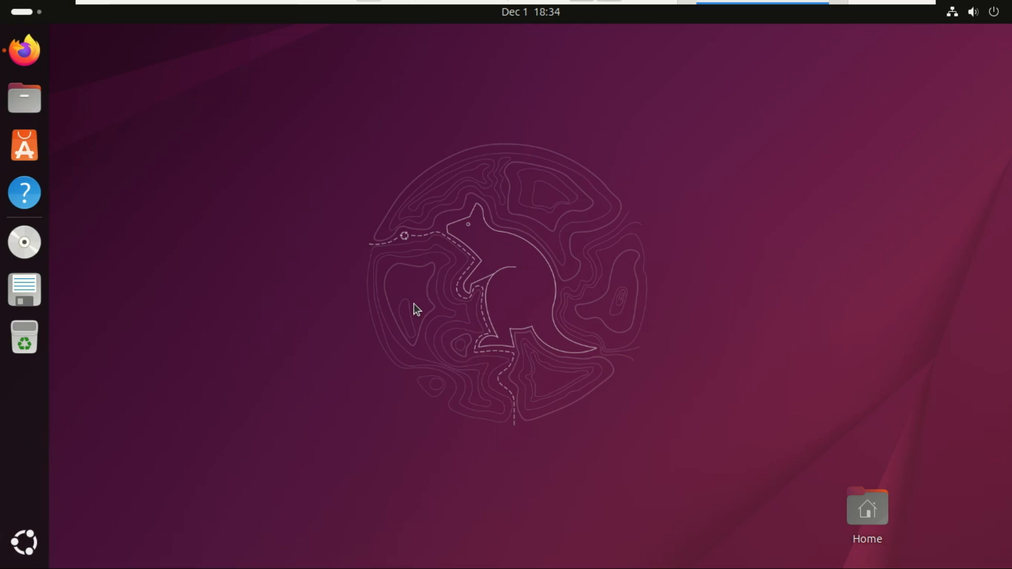
{"action": "mouse_move", "coordinate": [388, 296]}
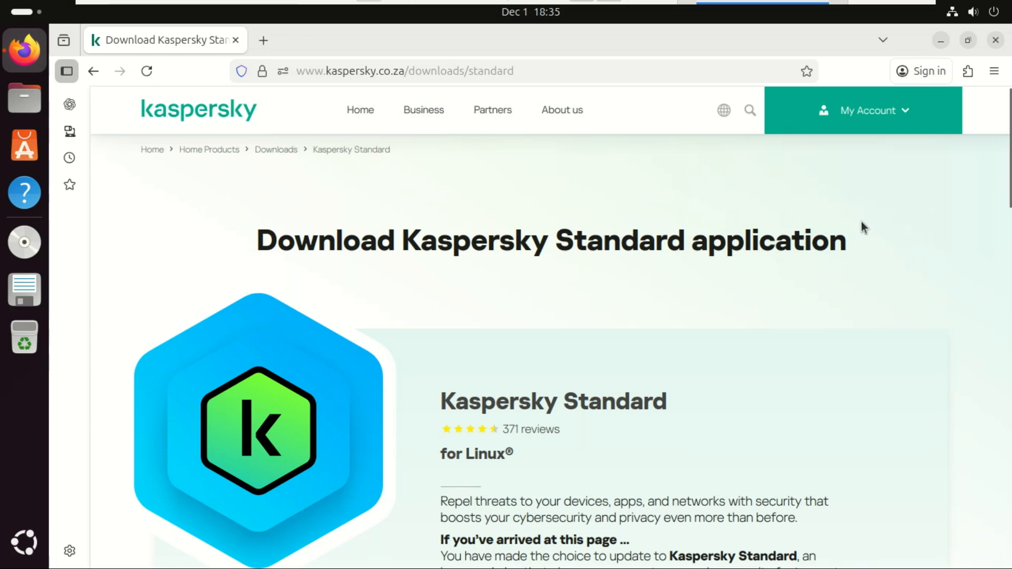
- Scroll the Kaspersky Standard for Linux download page down to the Debian dropdown and Download button
{"action": "scroll", "scroll_direction": "down", "scroll_amount": 3}
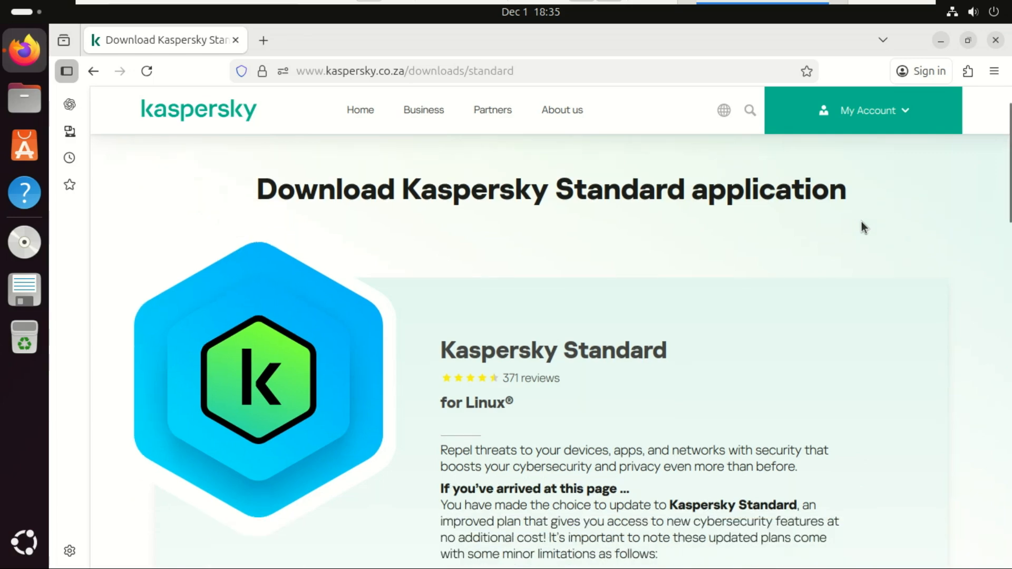
{"action": "scroll", "scroll_direction": "down", "scroll_amount": 3}
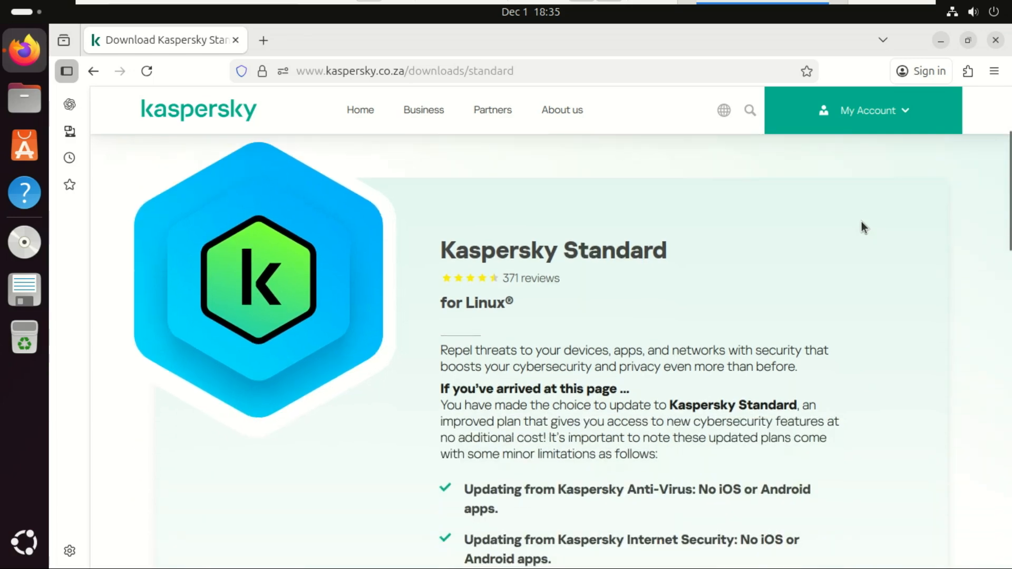
{"action": "scroll", "scroll_direction": "down", "scroll_amount": 3}
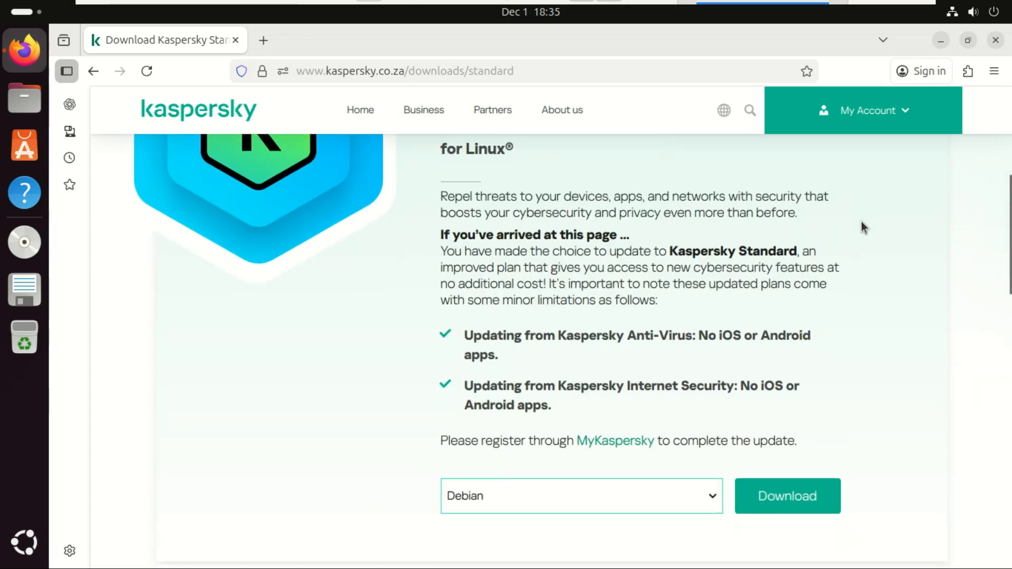
{"action": "scroll", "scroll_direction": "down", "scroll_amount": 3}
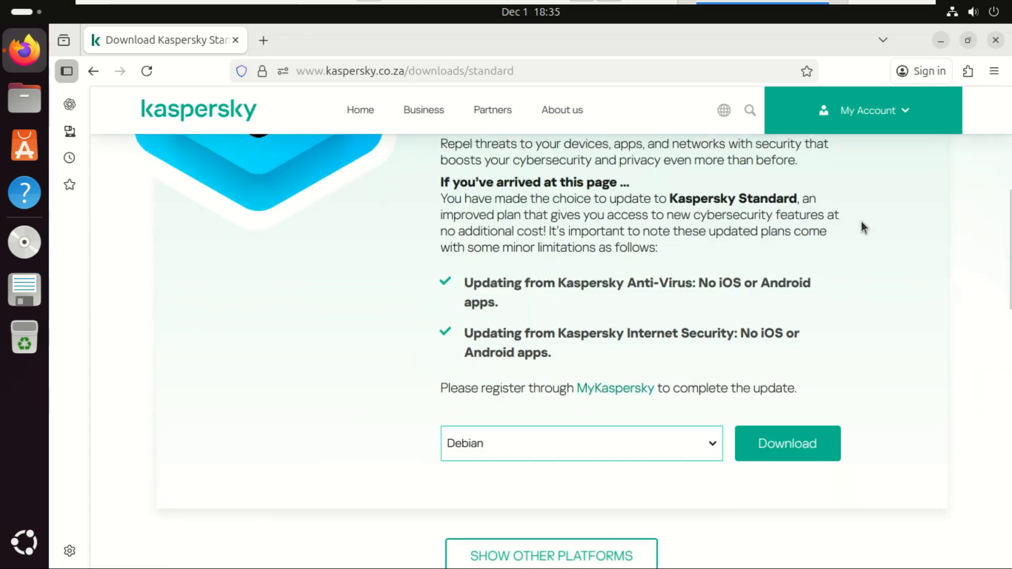
{"action": "scroll", "scroll_direction": "down", "scroll_amount": 3}
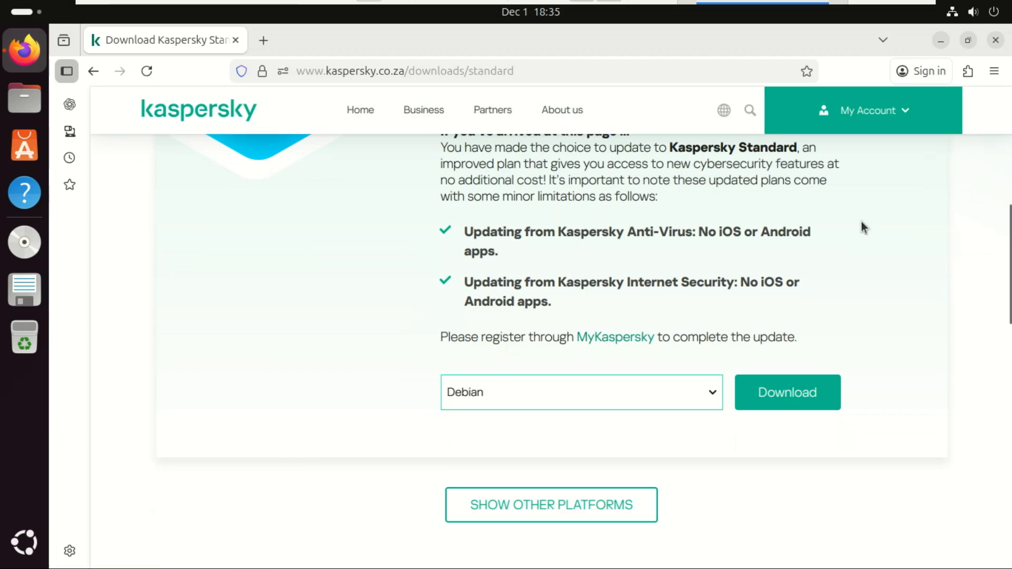
{"action": "scroll", "scroll_direction": "down", "scroll_amount": 3}
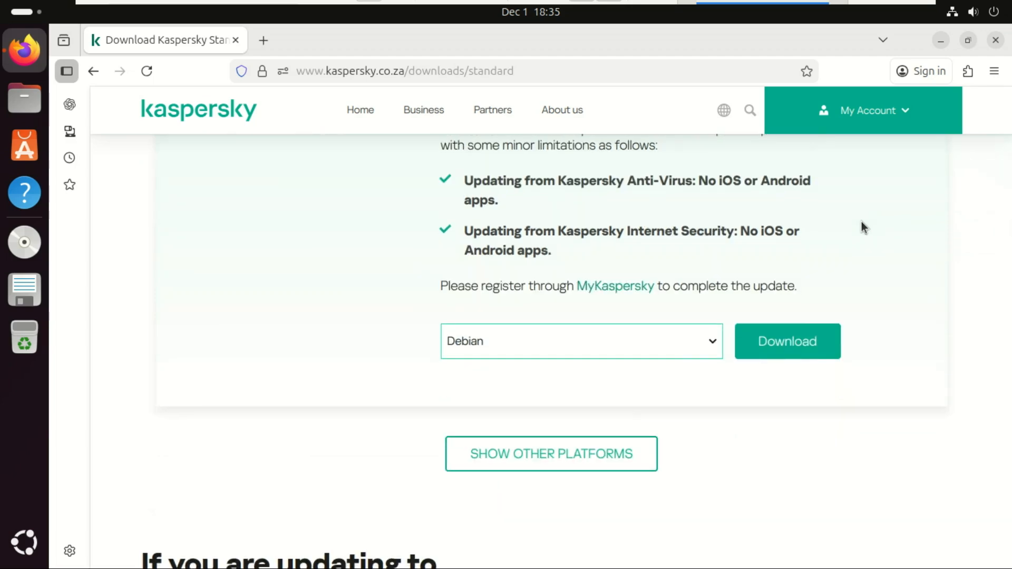
{"action": "scroll", "scroll_direction": "down", "scroll_amount": 3}
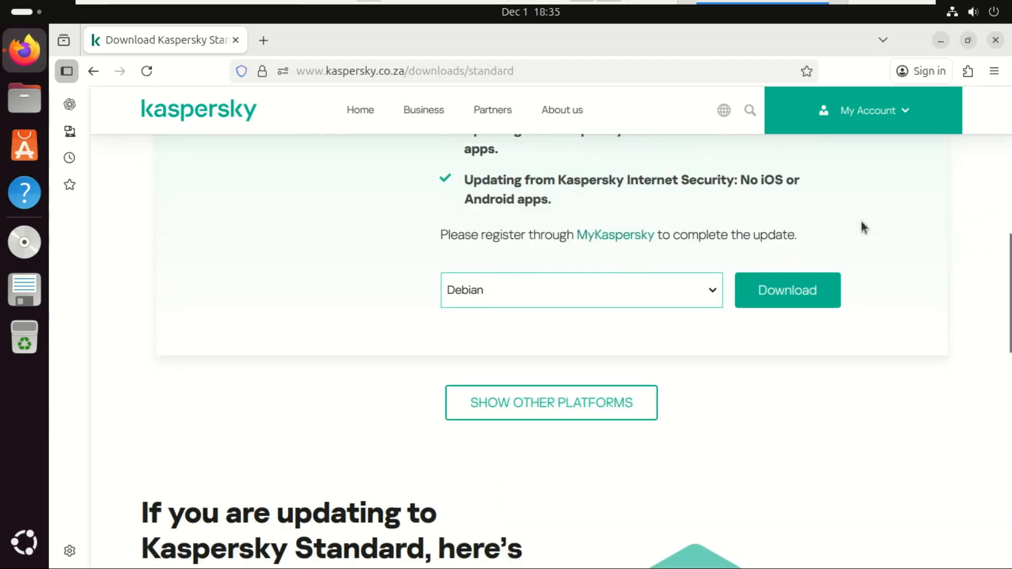
{"action": "mouse_move", "coordinate": [625, 403]}
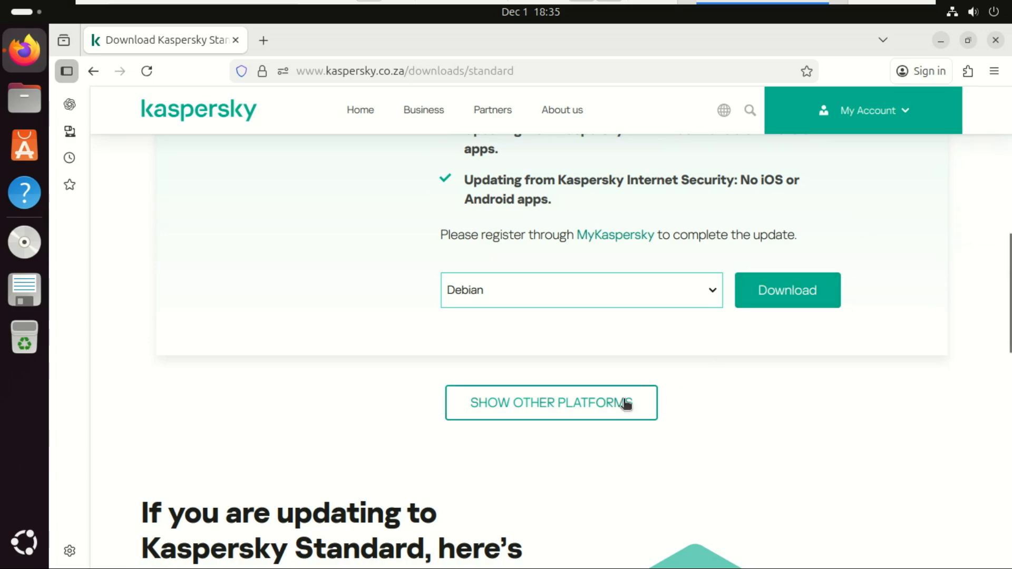
- With Debian selected, start the Kaspersky Standard Debian package download
{"action": "left_click", "coordinate": [581, 290]}
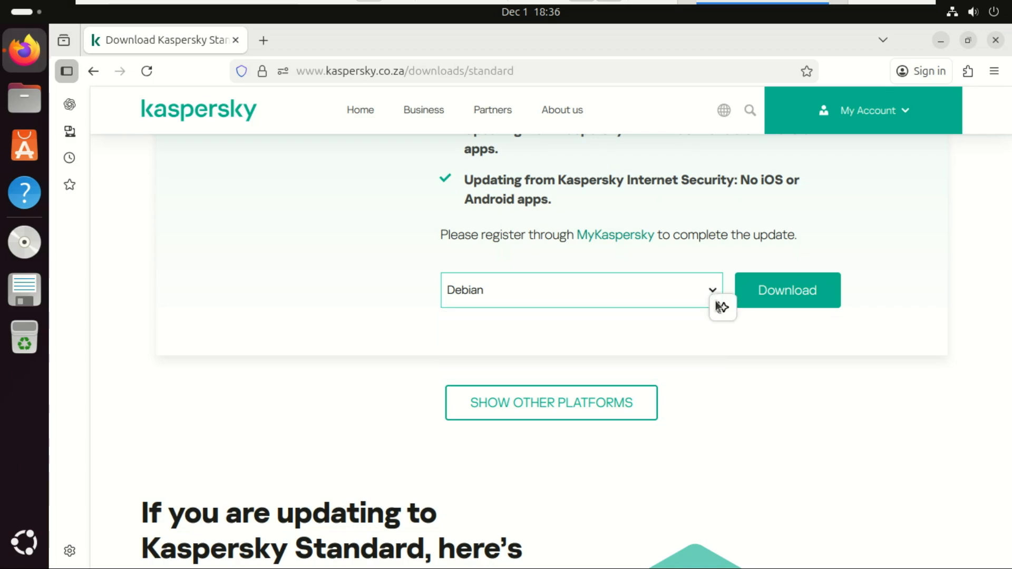
{"action": "mouse_move", "coordinate": [899, 310]}
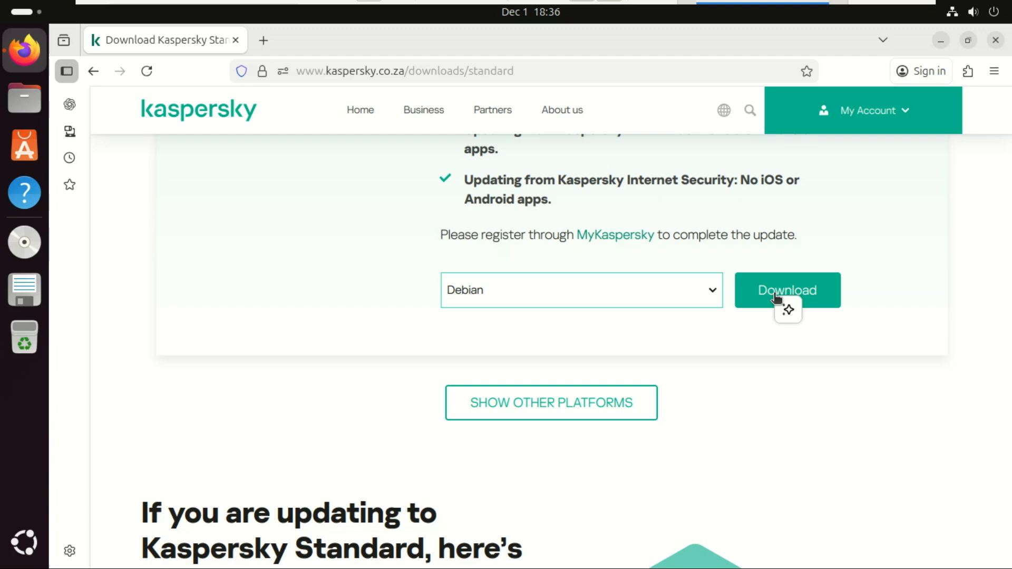
{"action": "left_click", "coordinate": [786, 290]}
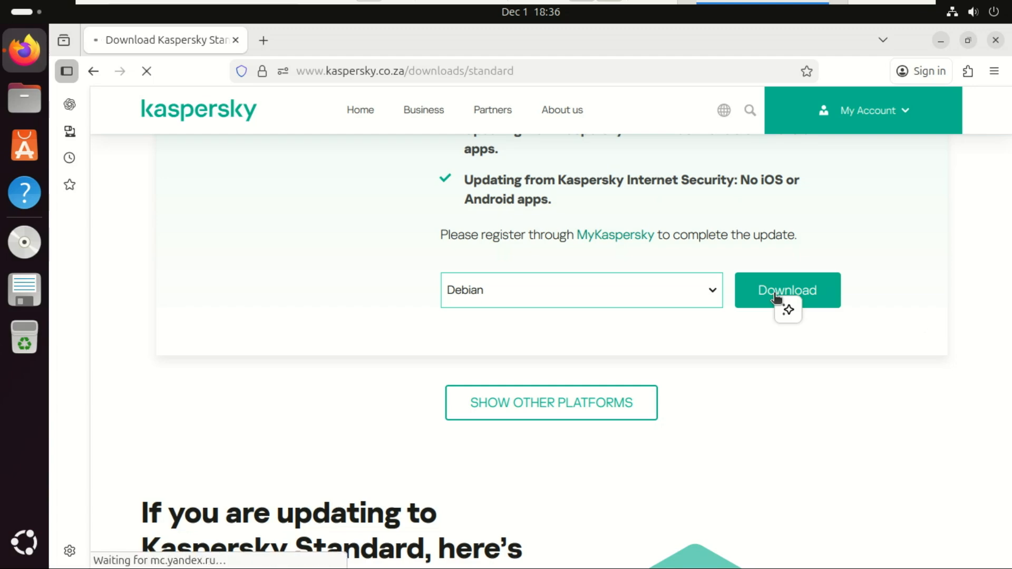
{"action": "left_click", "coordinate": [786, 290]}
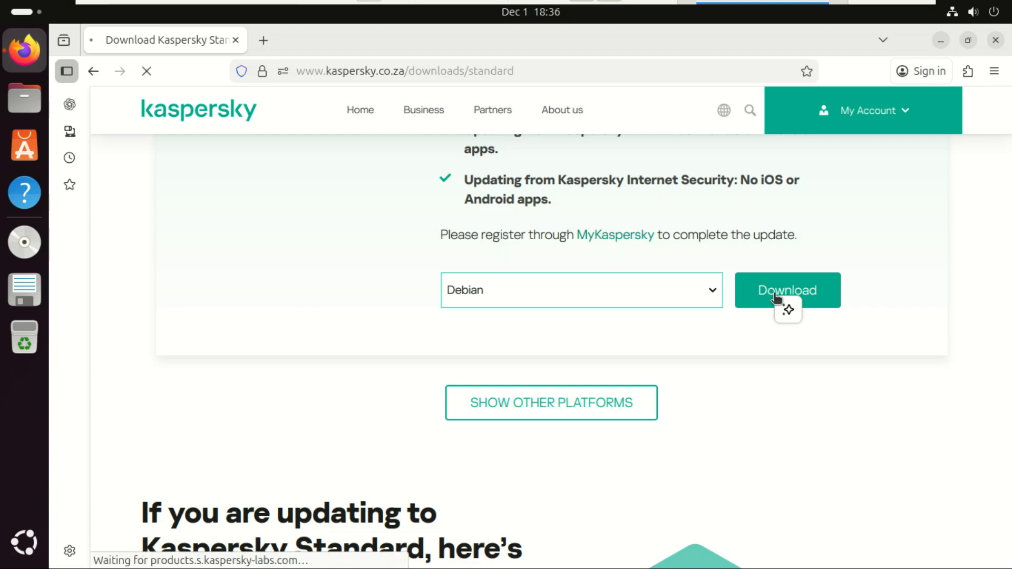
{"action": "left_click", "coordinate": [787, 290]}
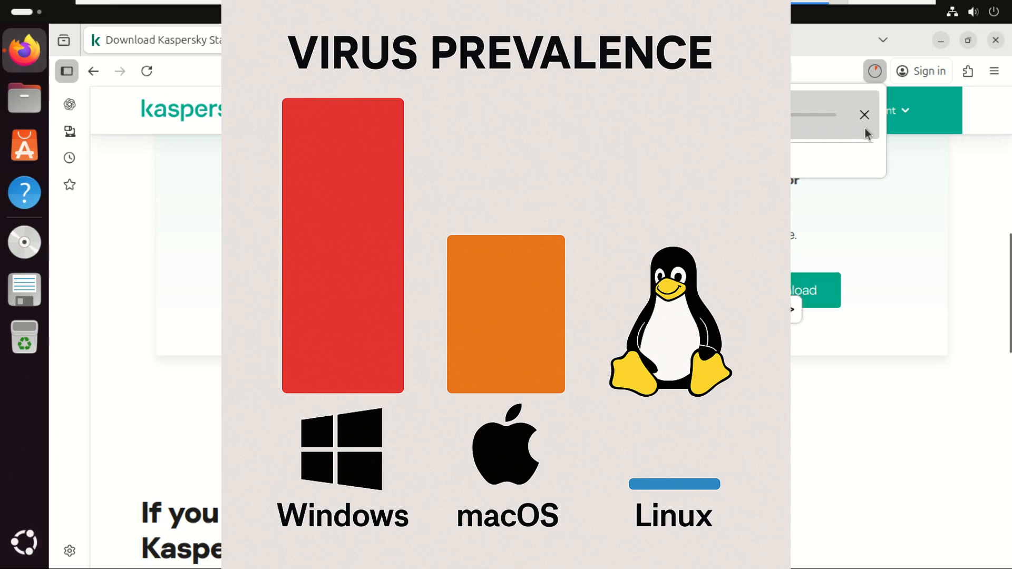
{"action": "mouse_move", "coordinate": [875, 70]}
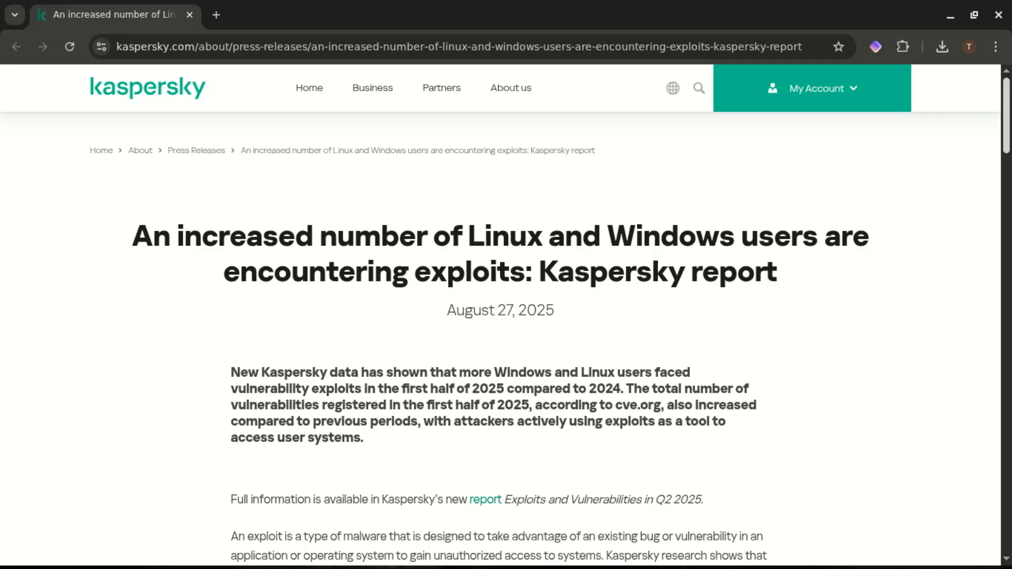
{"action": "mouse_move", "coordinate": [954, 242]}
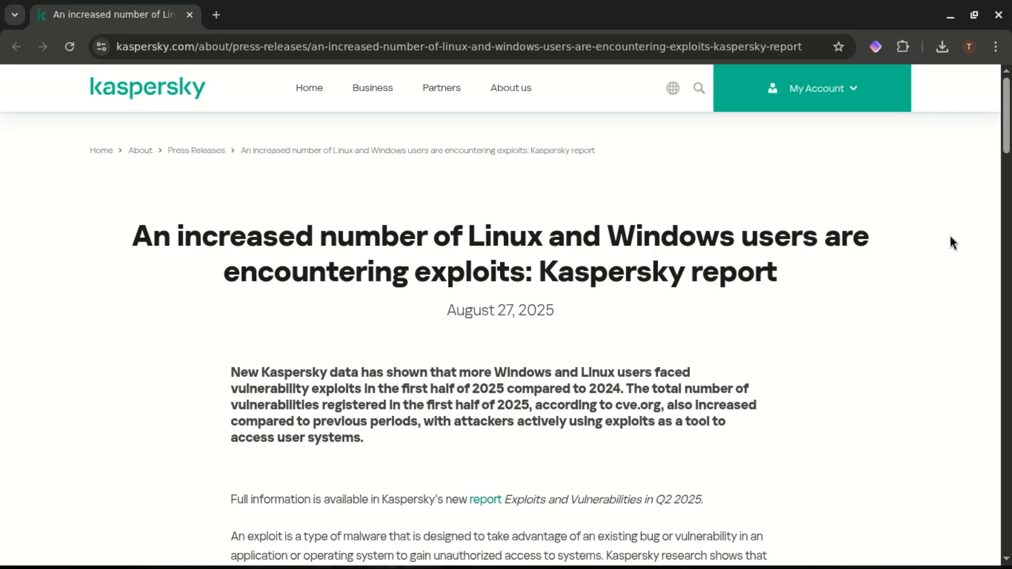
- Scroll through the Linux and Windows exploits press release's exploit and CVE charts
{"action": "scroll", "scroll_direction": "down", "scroll_amount": 3}
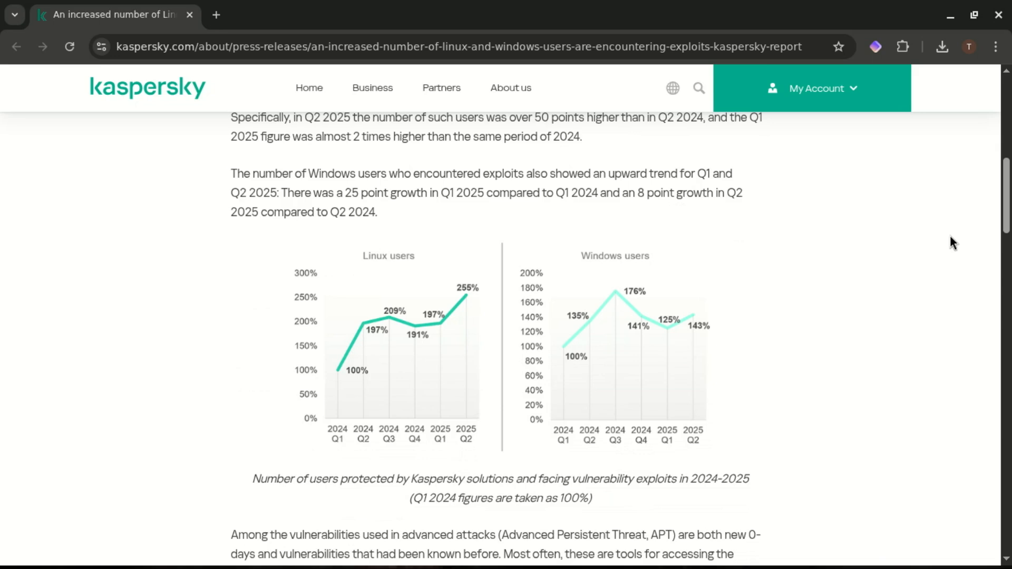
{"action": "scroll", "scroll_direction": "down", "scroll_amount": 3}
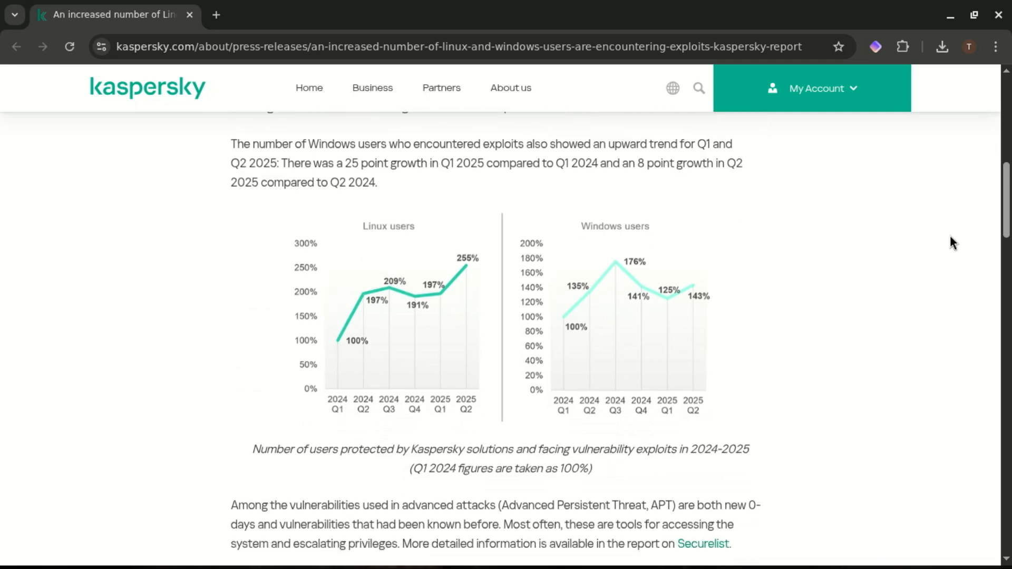
{"action": "scroll", "scroll_direction": "down", "scroll_amount": 3}
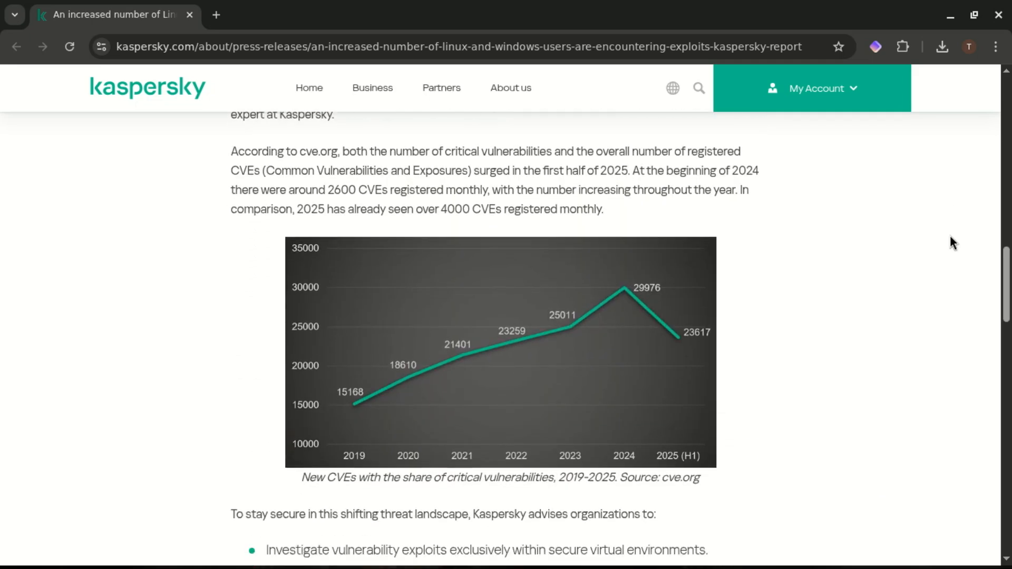
{"action": "scroll", "scroll_direction": "down", "scroll_amount": 3}
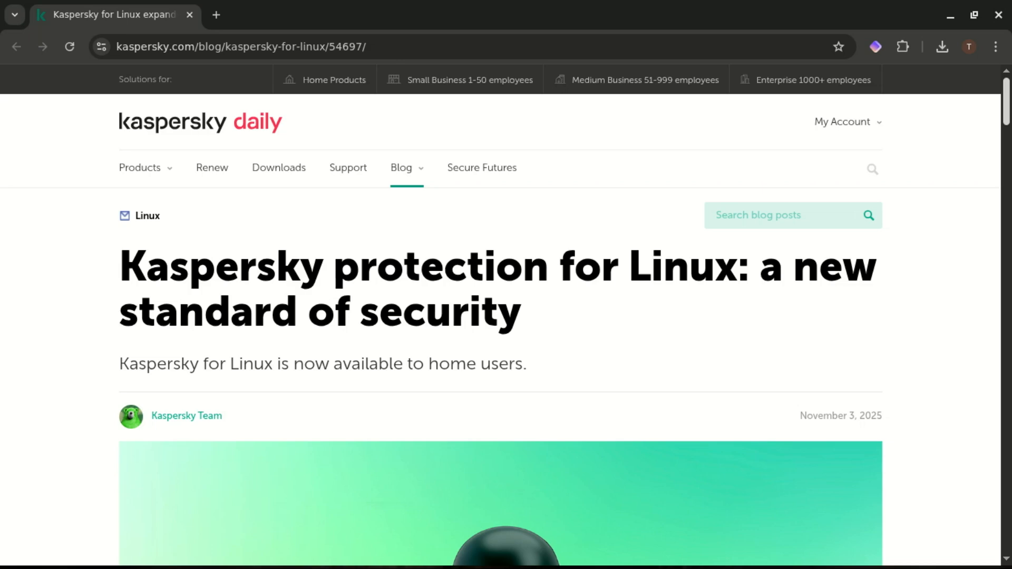
- Read down through the opening sections of the Kaspersky for Linux blog post
{"action": "scroll", "scroll_direction": "down", "scroll_amount": 3}
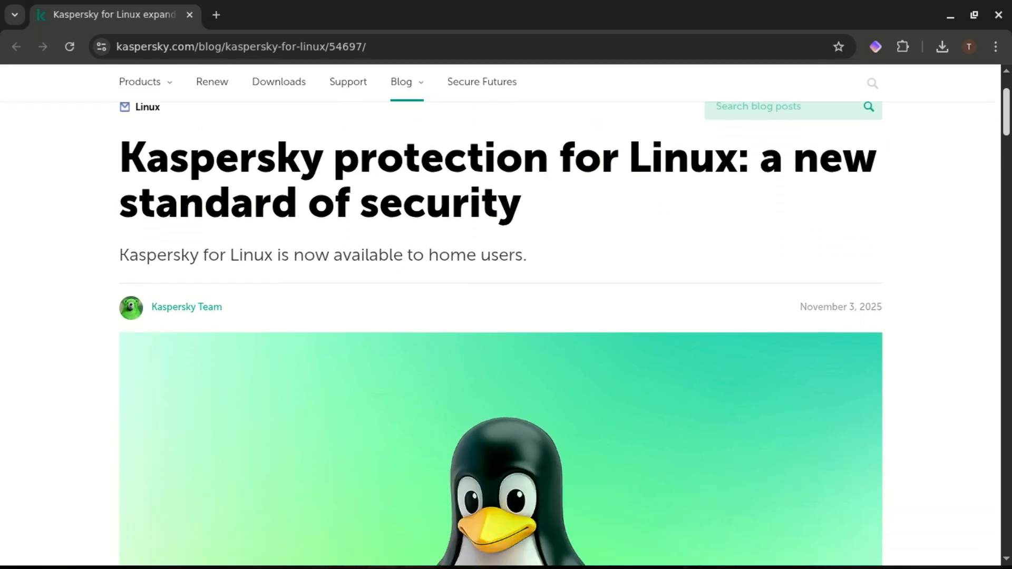
{"action": "scroll", "scroll_direction": "down", "scroll_amount": 3}
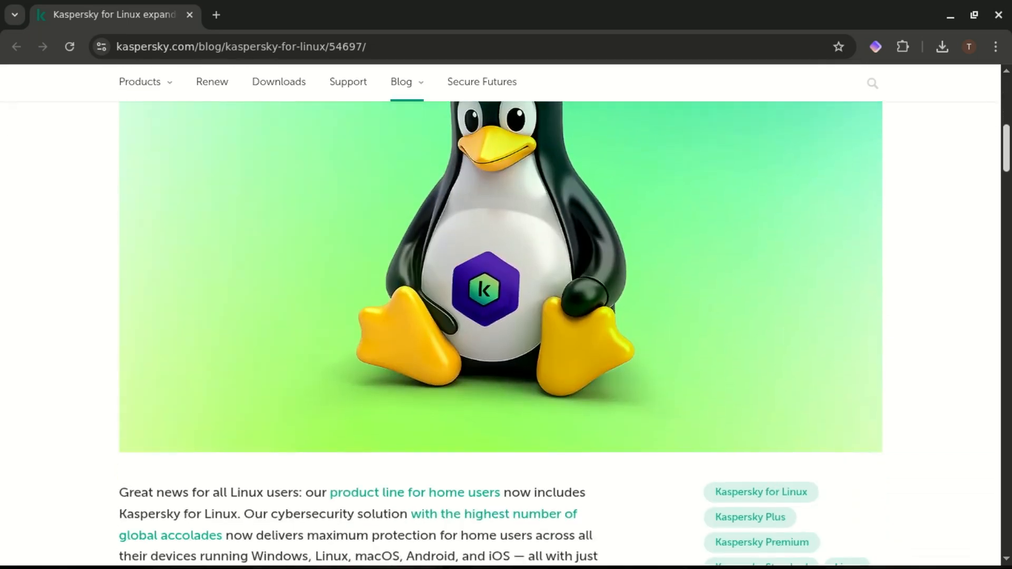
{"action": "scroll", "scroll_direction": "down", "scroll_amount": 3}
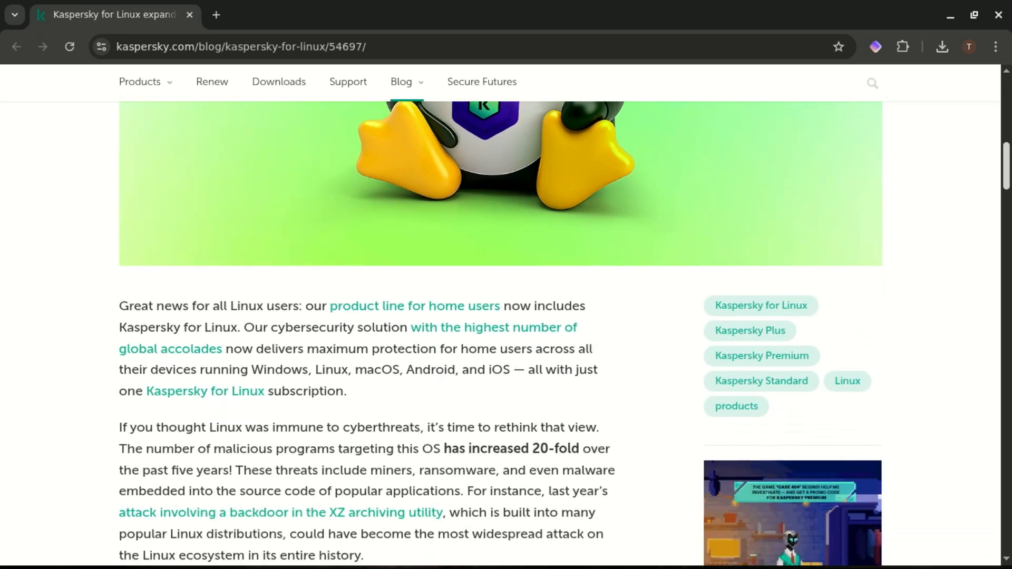
{"action": "scroll", "scroll_direction": "down", "scroll_amount": 3}
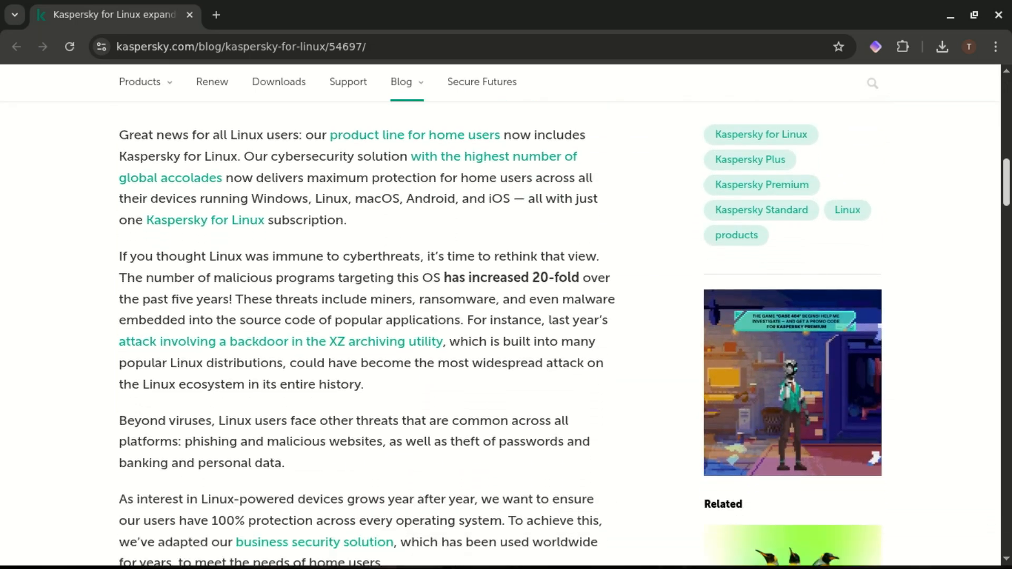
{"action": "scroll", "scroll_direction": "down", "scroll_amount": 3}
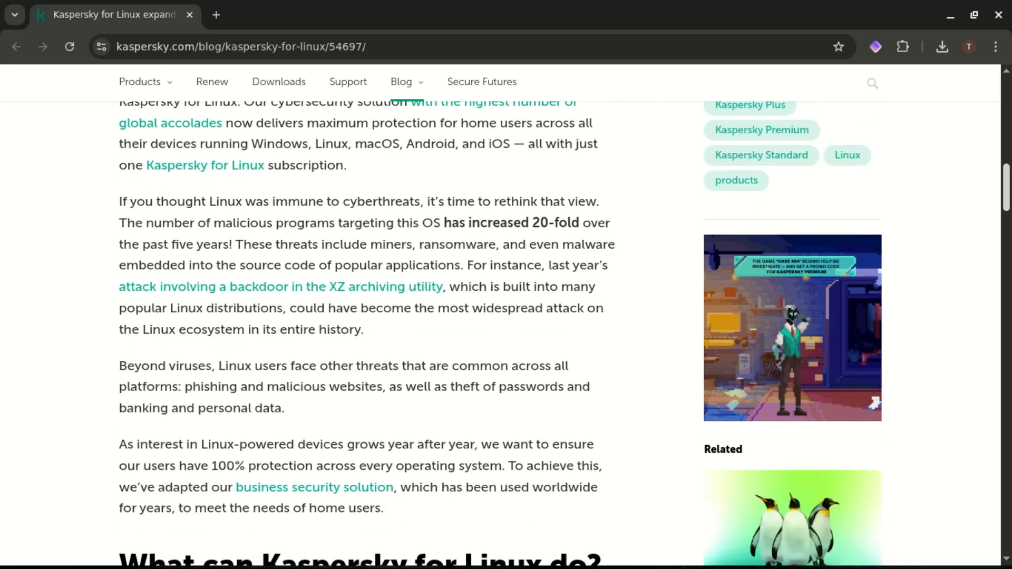
{"action": "scroll", "scroll_direction": "down", "scroll_amount": 3}
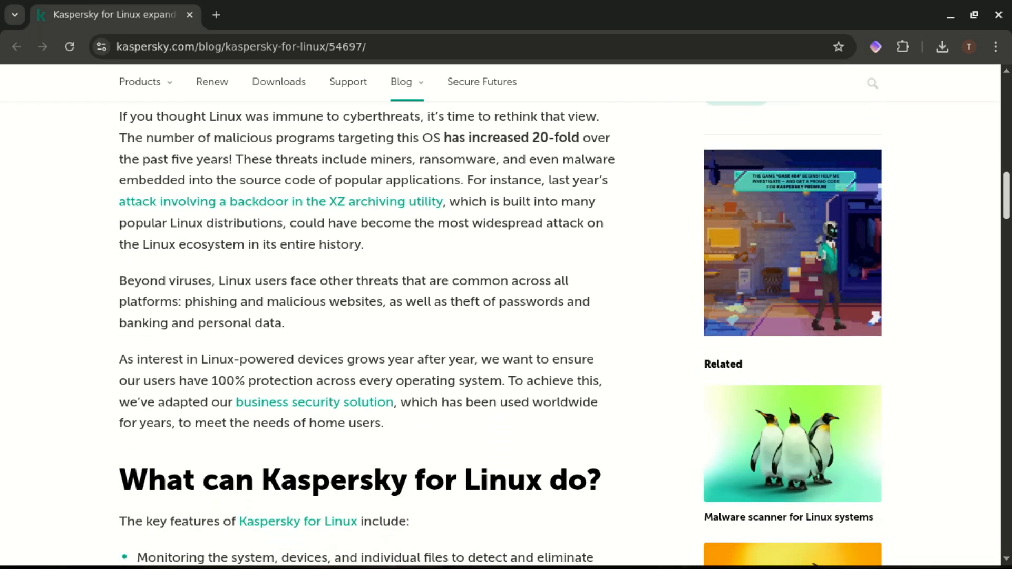
{"action": "scroll", "scroll_direction": "down", "scroll_amount": 3}
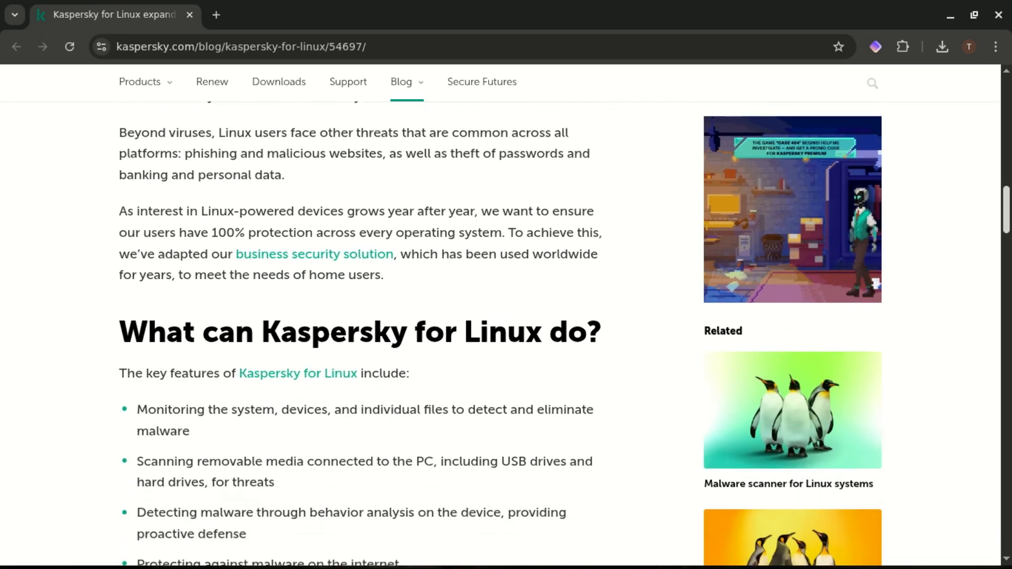
{"action": "scroll", "scroll_direction": "down", "scroll_amount": 3}
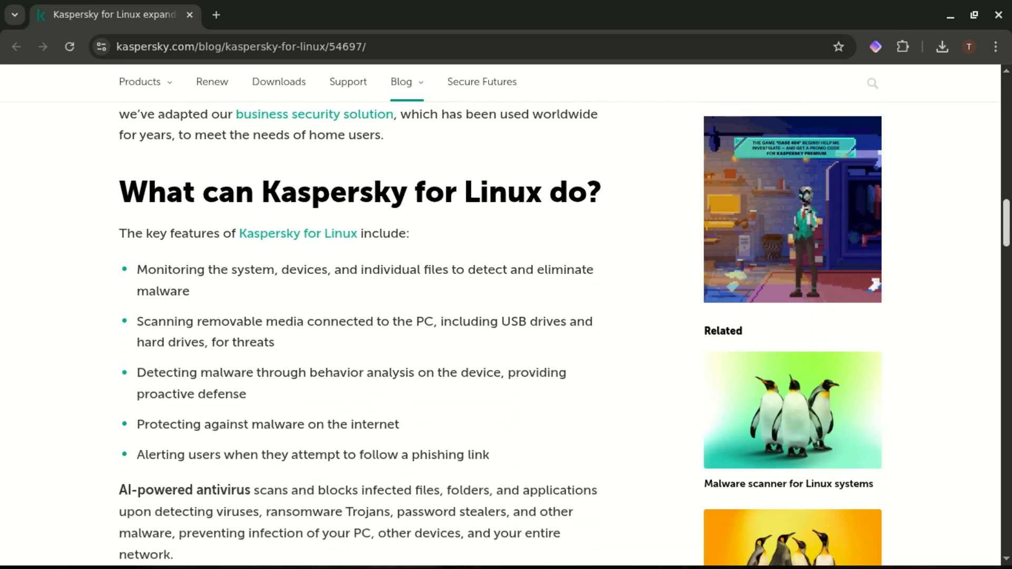
{"action": "scroll", "scroll_direction": "down", "scroll_amount": 3}
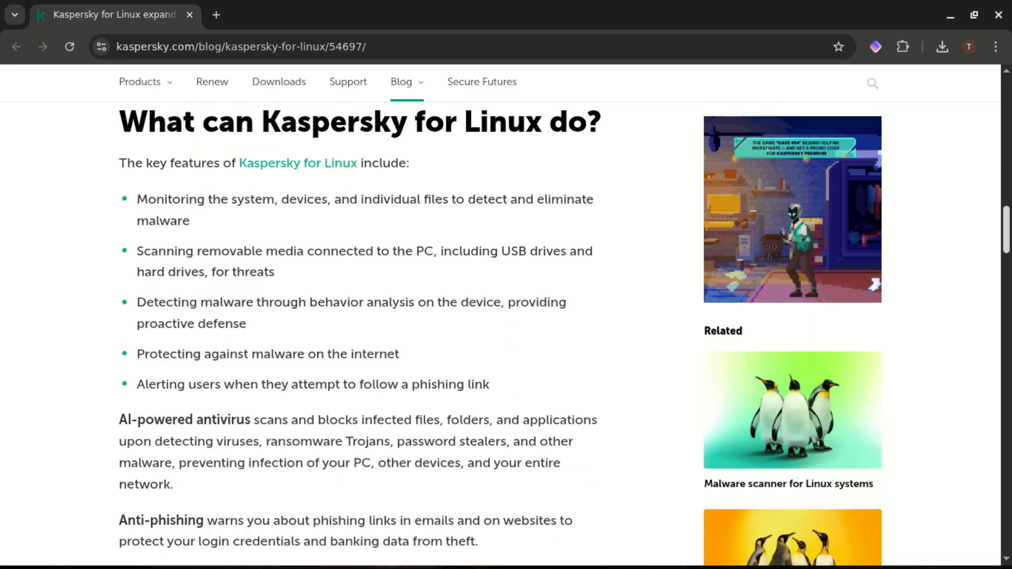
{"action": "scroll", "scroll_direction": "down", "scroll_amount": 3}
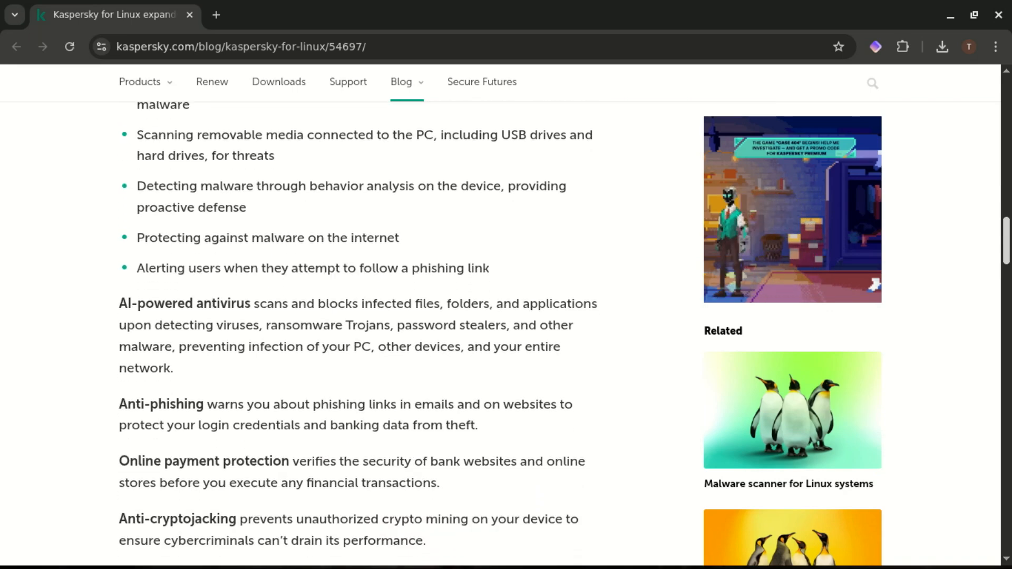
- Reach the 'How to install Kaspersky for Linux?' section, then close the browser
{"action": "scroll", "scroll_direction": "down", "scroll_amount": 3}
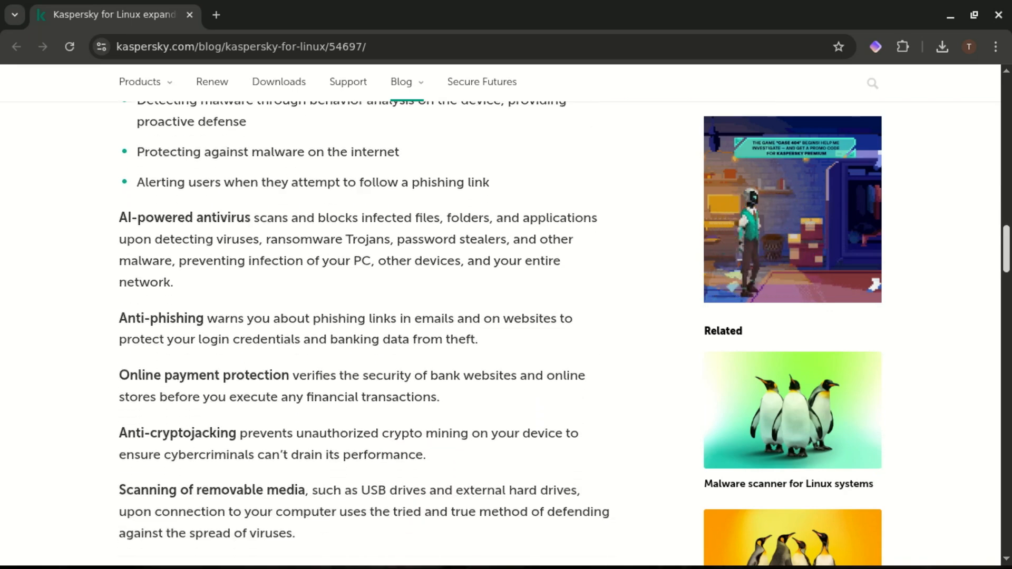
{"action": "scroll", "scroll_direction": "down", "scroll_amount": 3}
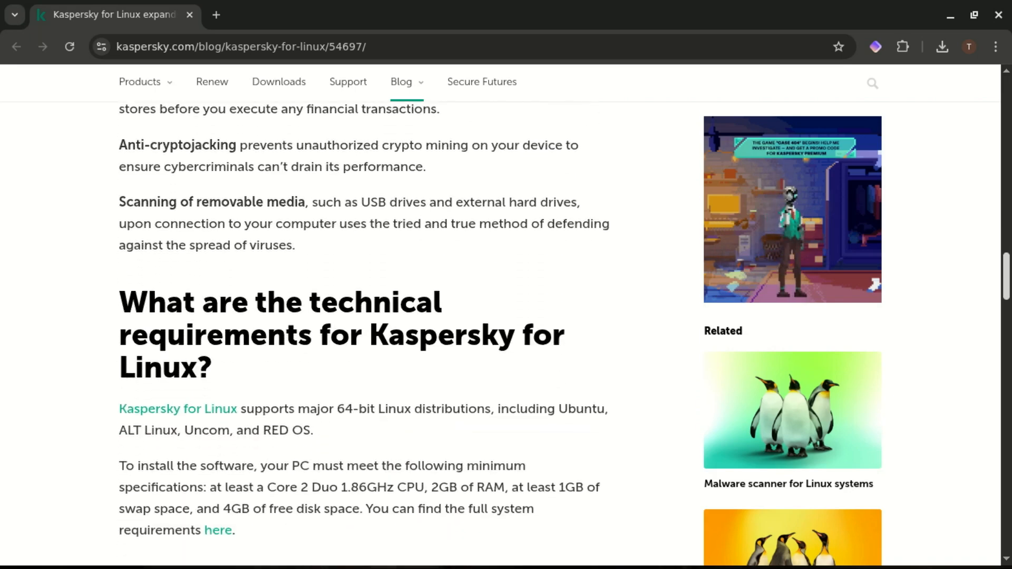
{"action": "scroll", "scroll_direction": "down", "scroll_amount": 3}
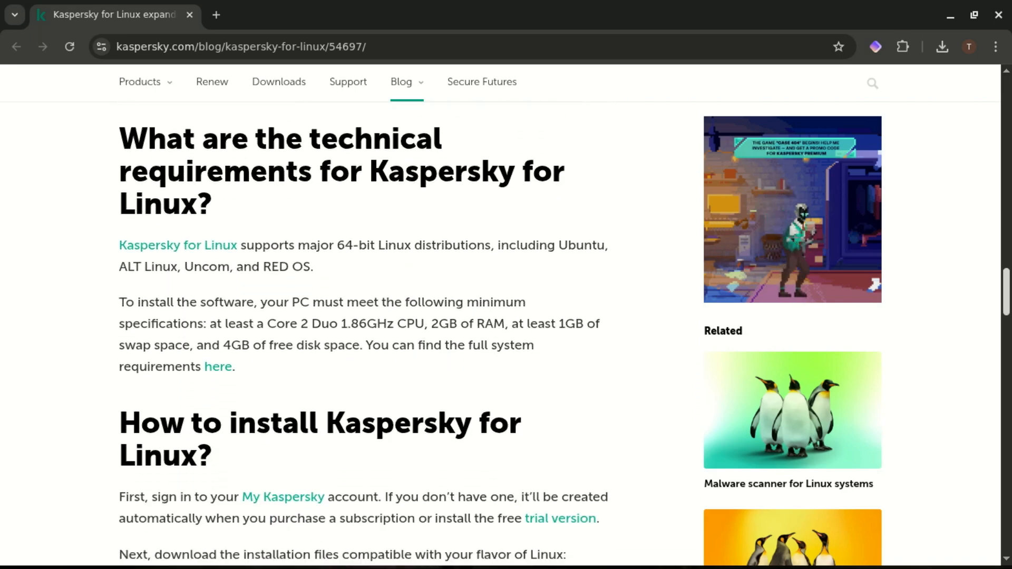
{"action": "scroll", "scroll_direction": "down", "scroll_amount": 3}
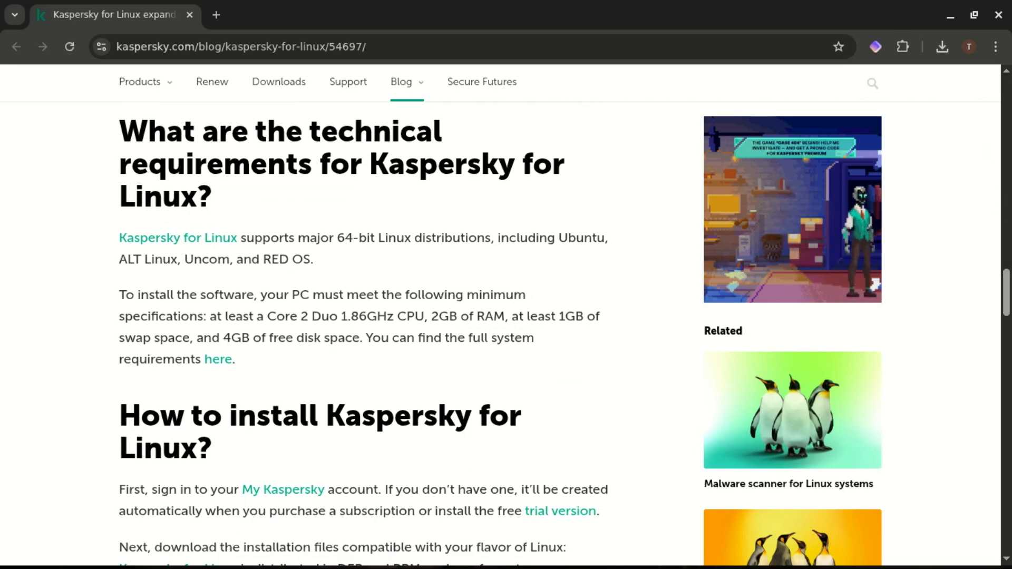
{"action": "scroll", "scroll_direction": "down", "scroll_amount": 3}
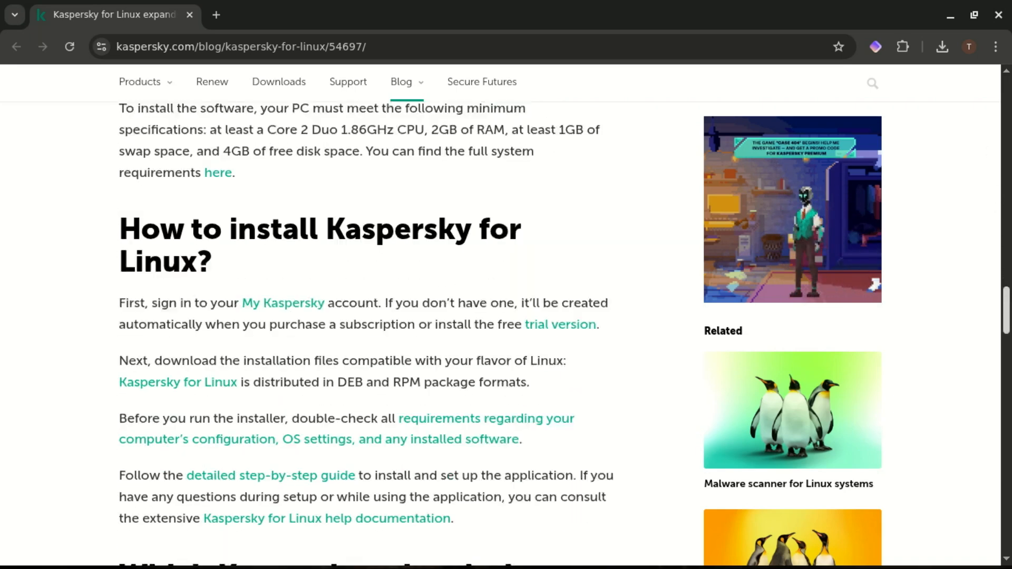
{"action": "scroll", "scroll_direction": "down", "scroll_amount": 3}
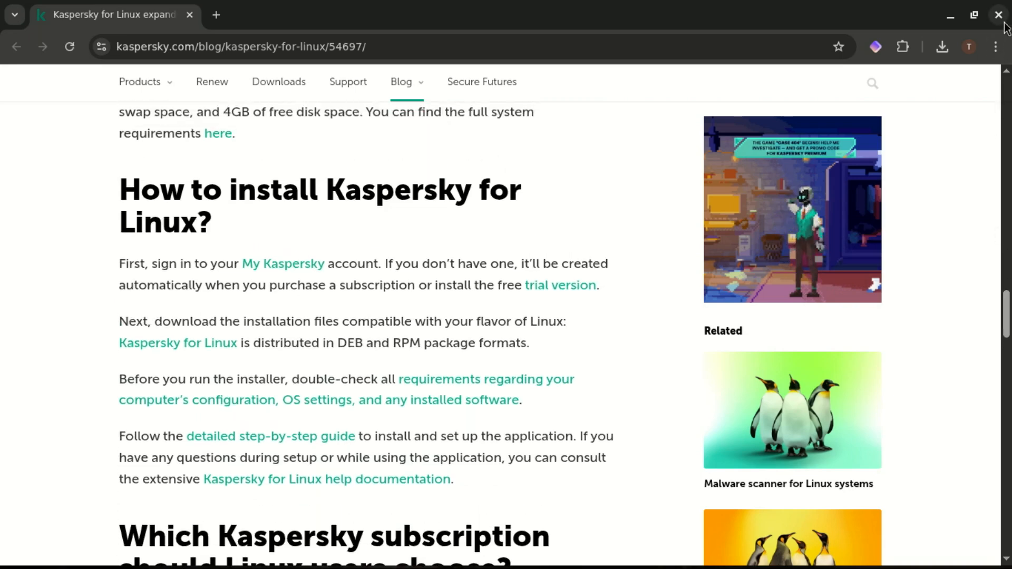
{"action": "left_click", "coordinate": [999, 14]}
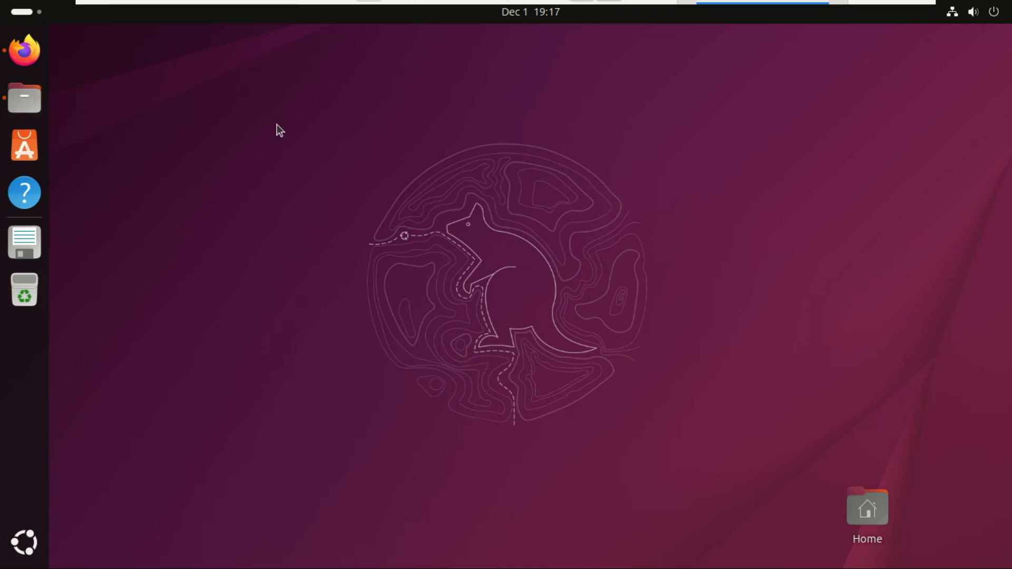
- Turn on 'Executable as Program' in kfl_2.0.0-987_amd64.deb.setup's Properties in Downloads
{"action": "left_click", "coordinate": [24, 98]}
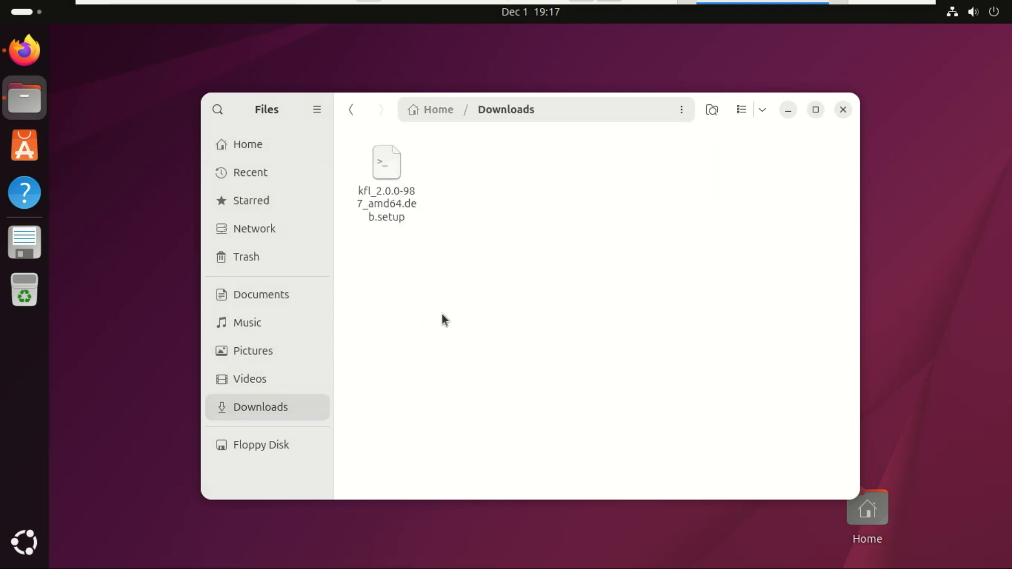
{"action": "right_click", "coordinate": [385, 161]}
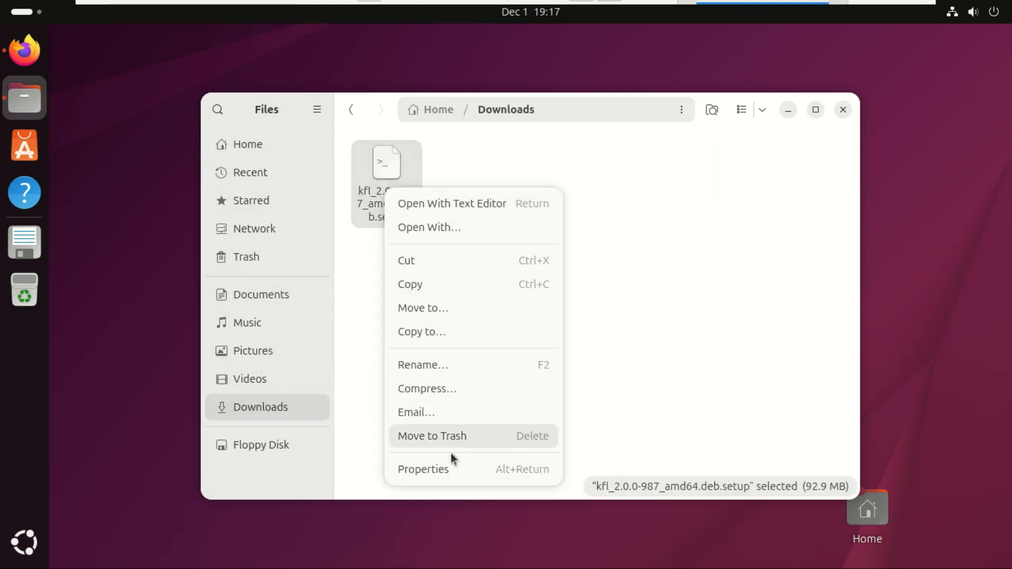
{"action": "left_click", "coordinate": [423, 469]}
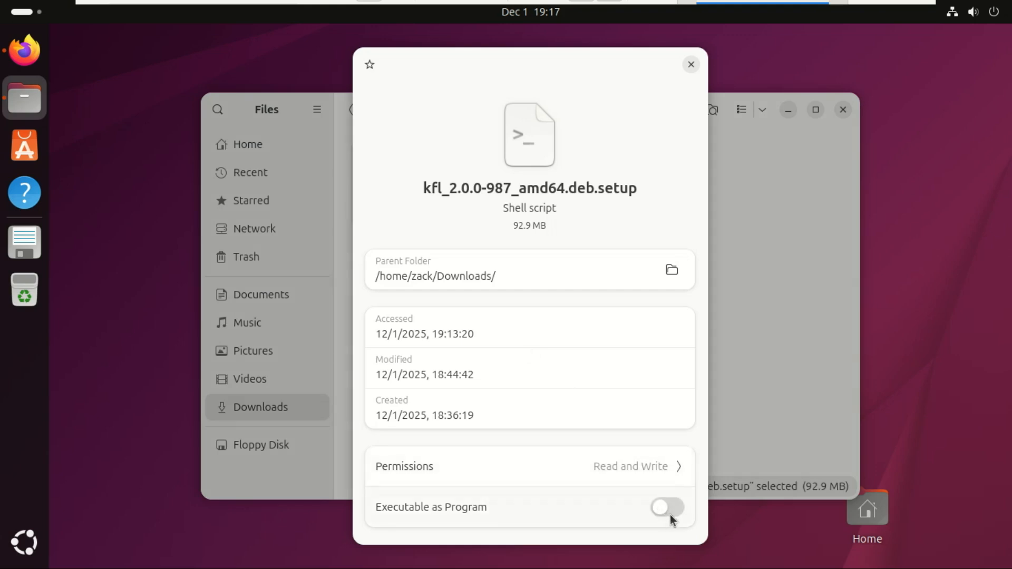
{"action": "left_click", "coordinate": [667, 507]}
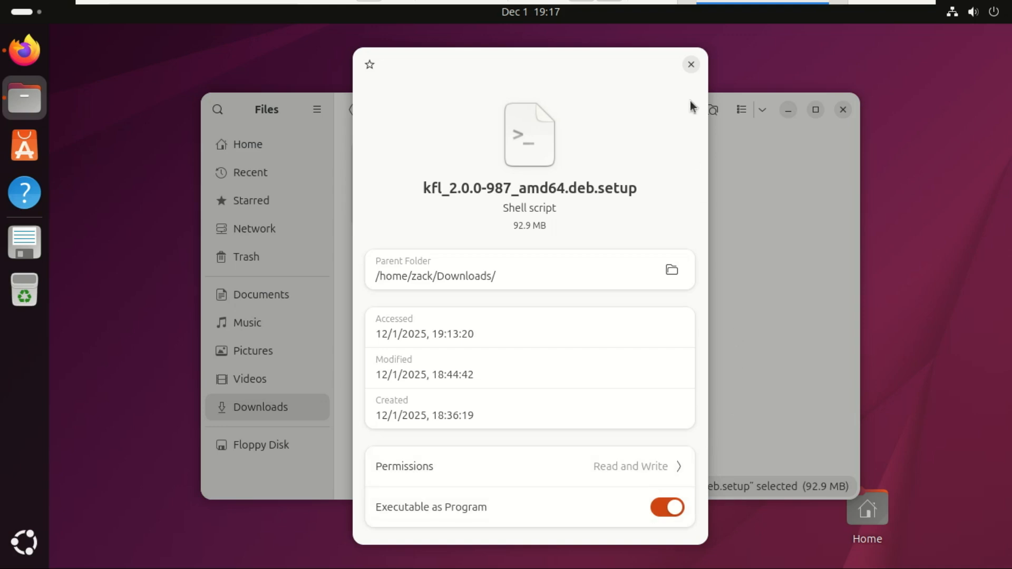
{"action": "mouse_move", "coordinate": [690, 64]}
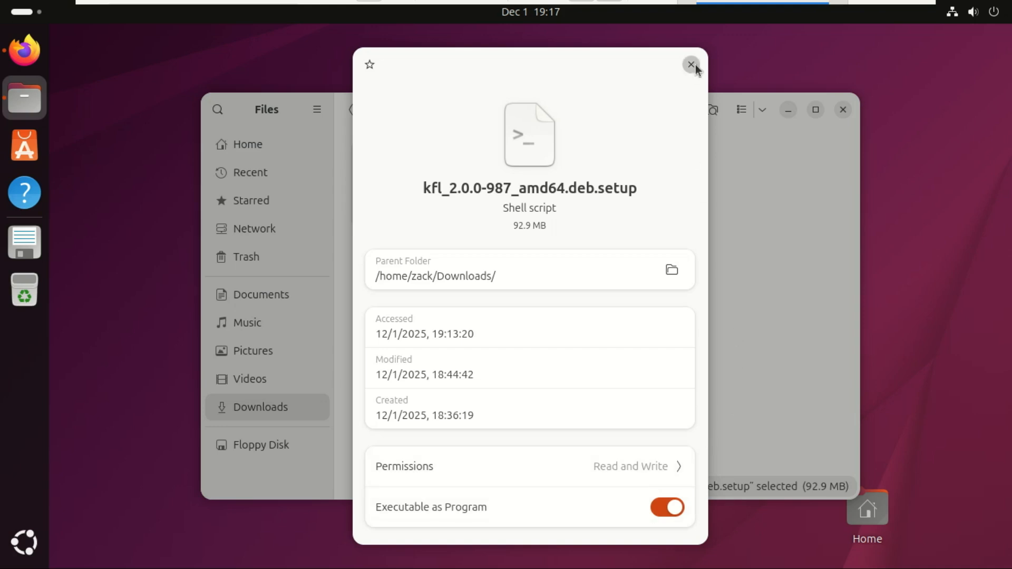
{"action": "left_click", "coordinate": [690, 65]}
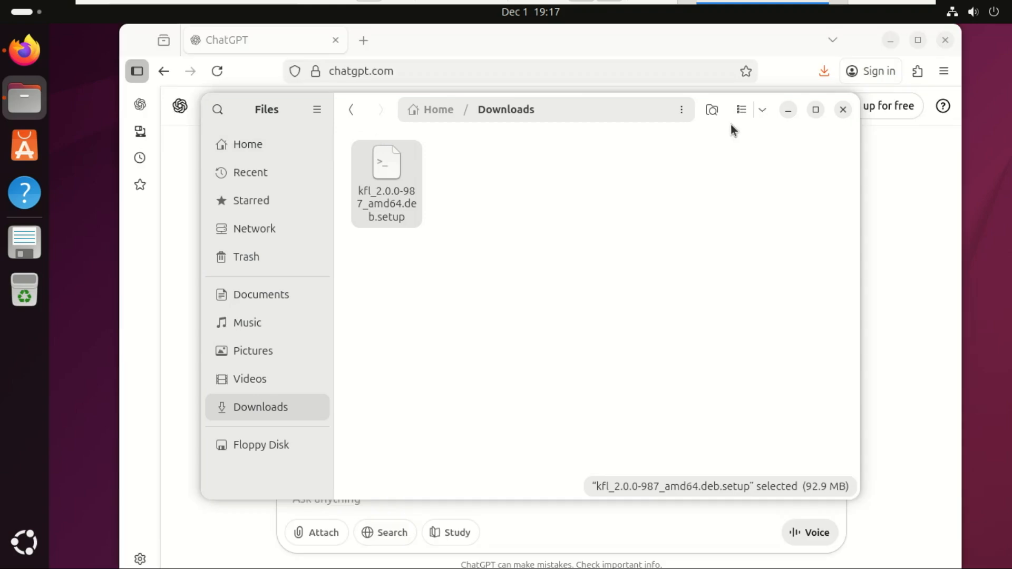
- Maximize Files and open a Terminal in Downloads to run sudo ./kfl_2.0.0-987_amd64.deb.setup
{"action": "left_click", "coordinate": [814, 109]}
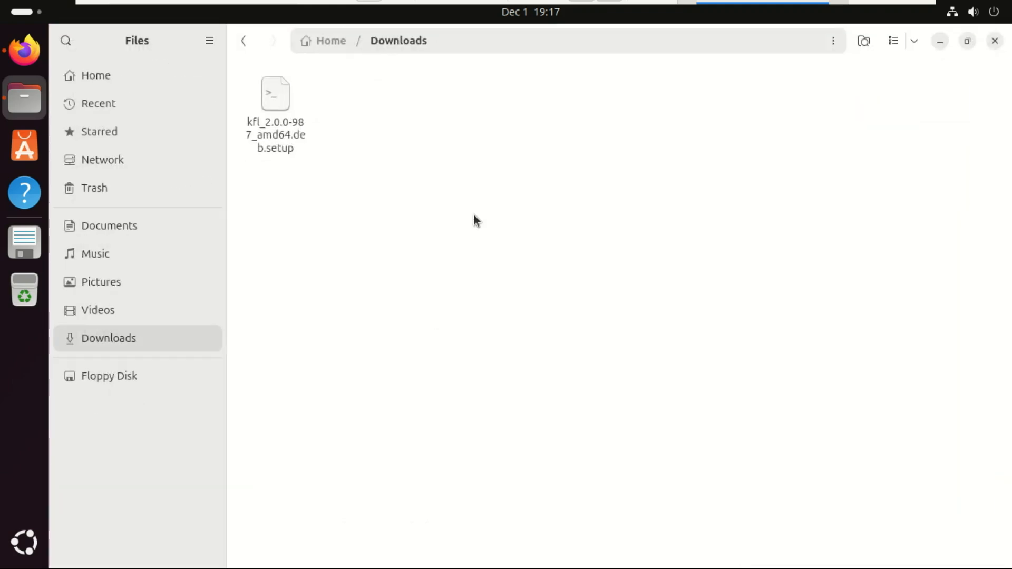
{"action": "left_click", "coordinate": [24, 242]}
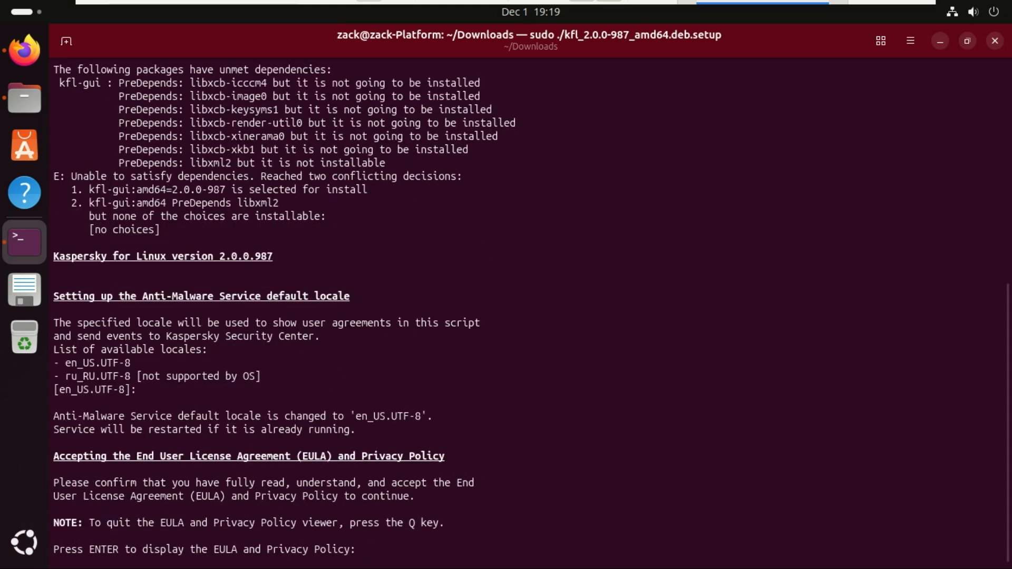
- Answer y to the EULA, Privacy Policy and KSN Statement prompts
{"action": "key", "text": "Return"}
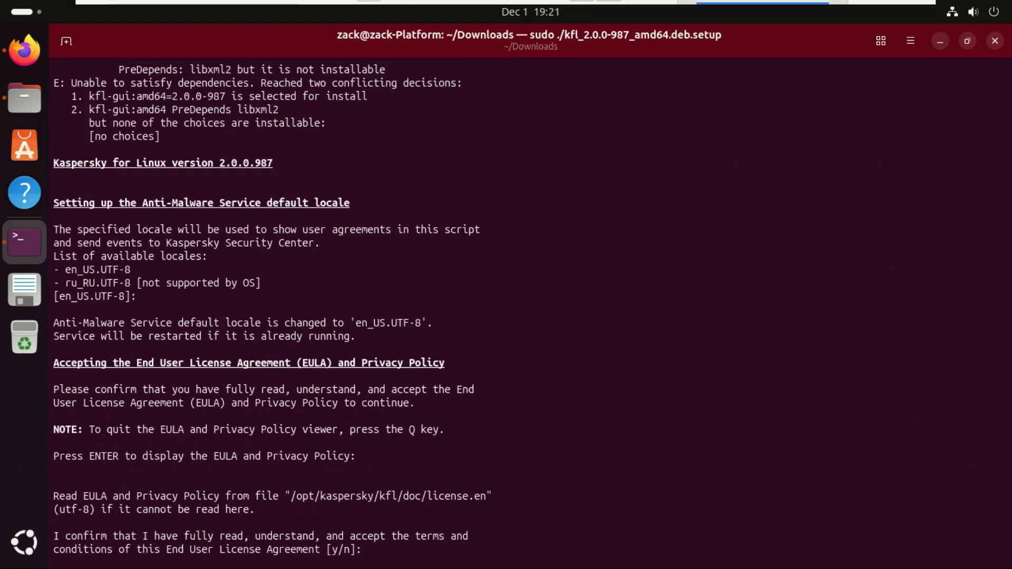
{"action": "type", "text": "y"}
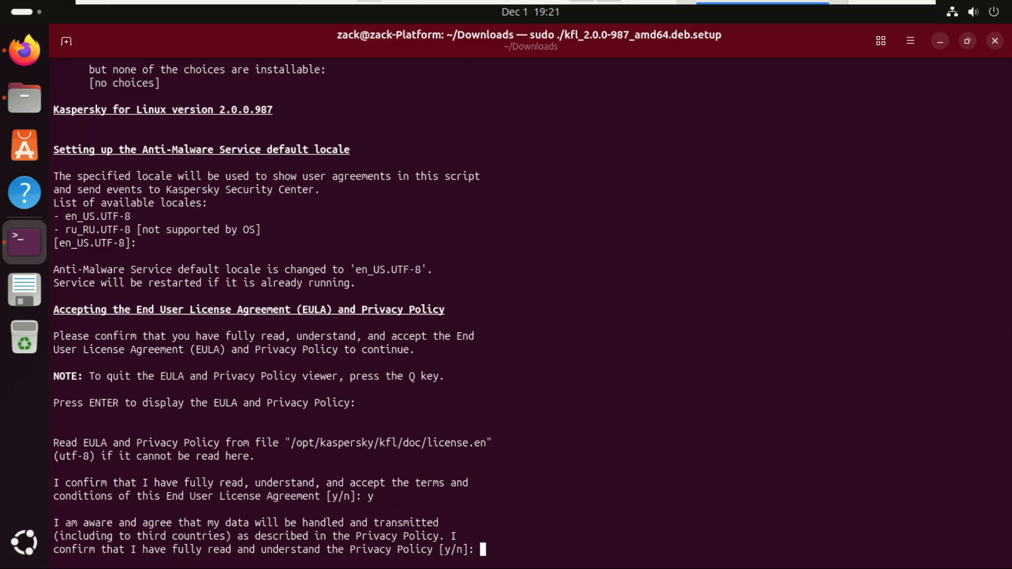
{"action": "type", "text": "y"}
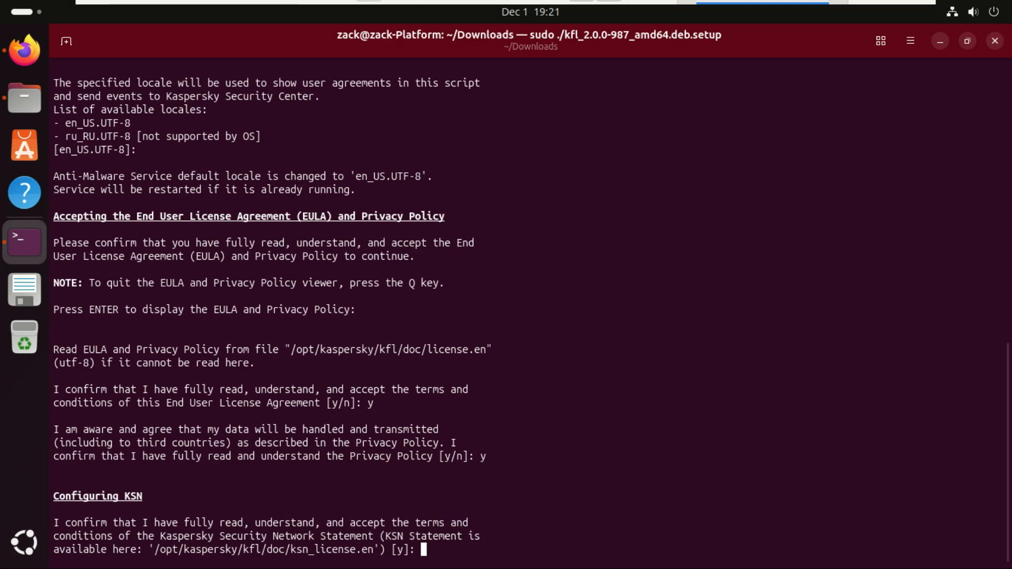
{"action": "type", "text": "y"}
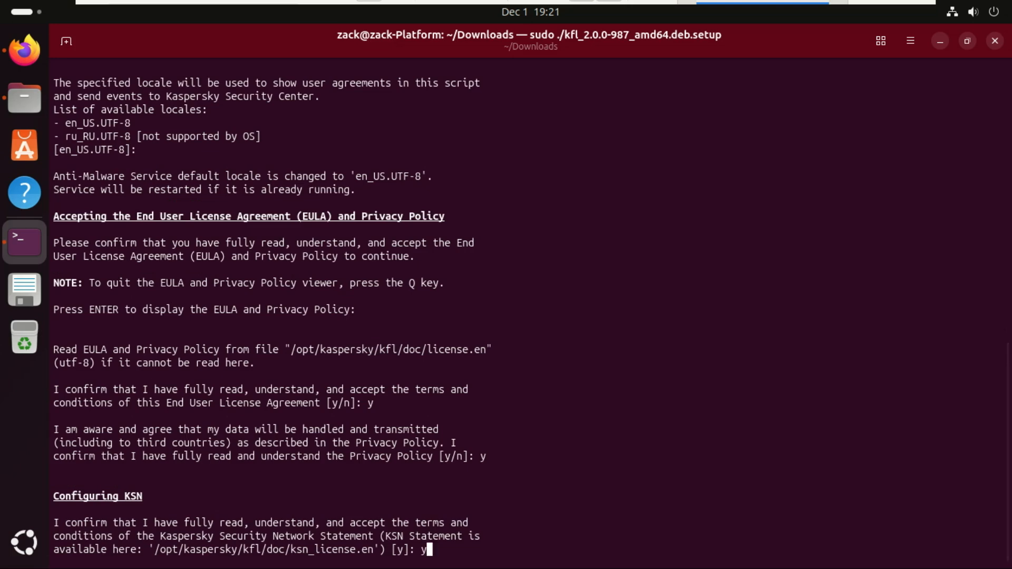
{"action": "key", "text": "enter"}
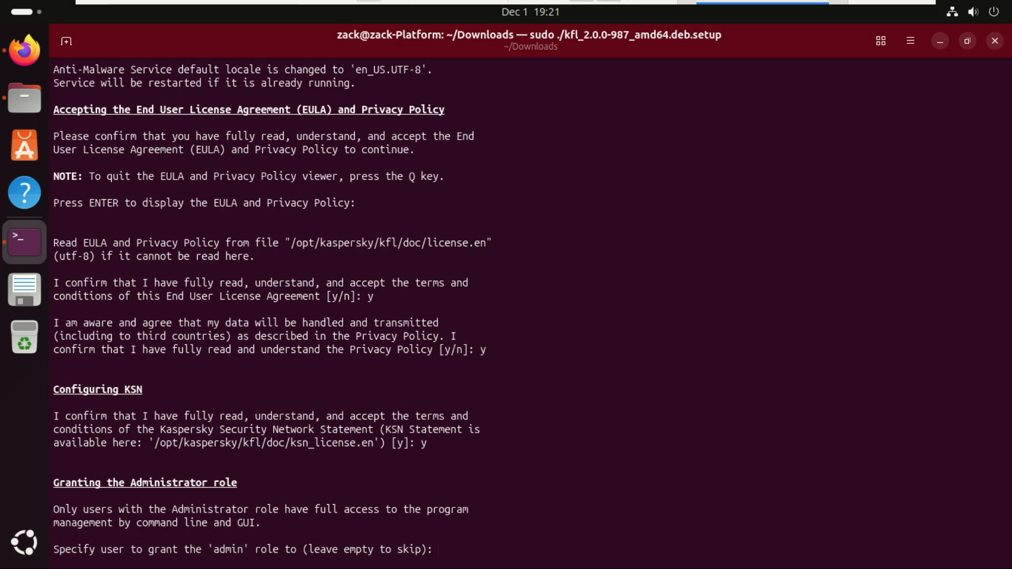
- Give user 'zack' the admin role, decline a proxy, and agree to download databases
{"action": "type", "text": "za"}
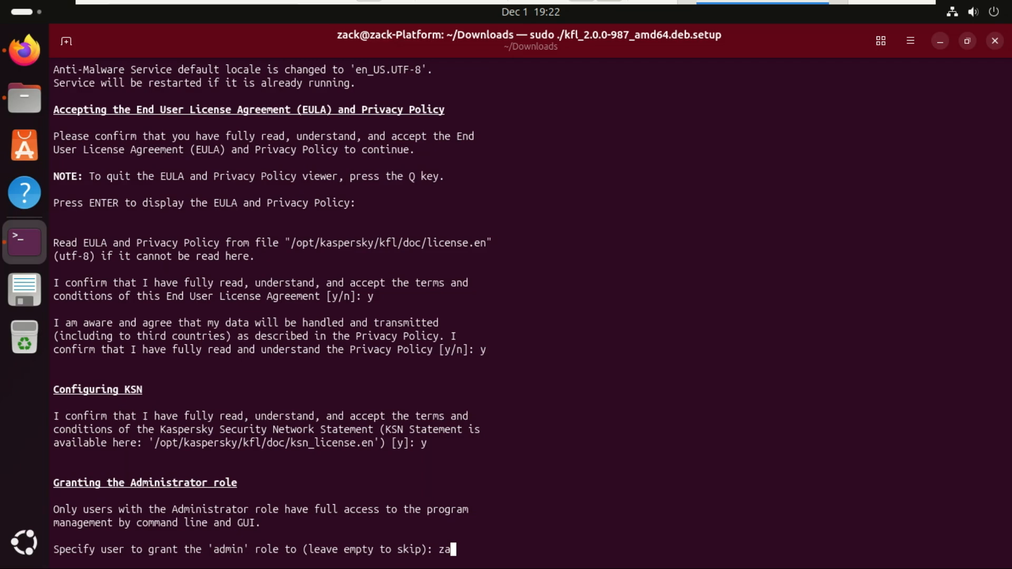
{"action": "type", "text": "ck"}
{"action": "type", "text": "n"}
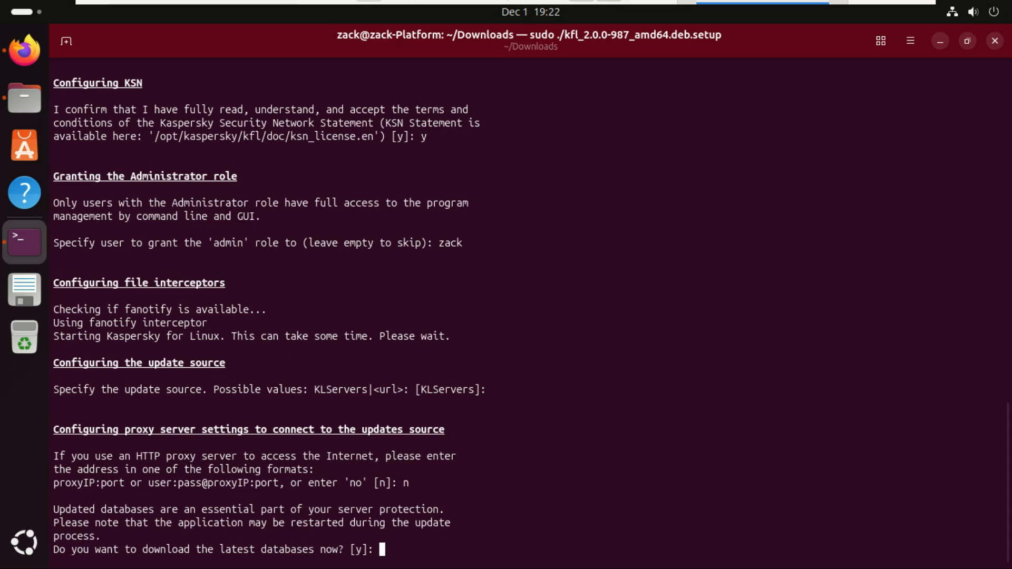
{"action": "type", "text": "y"}
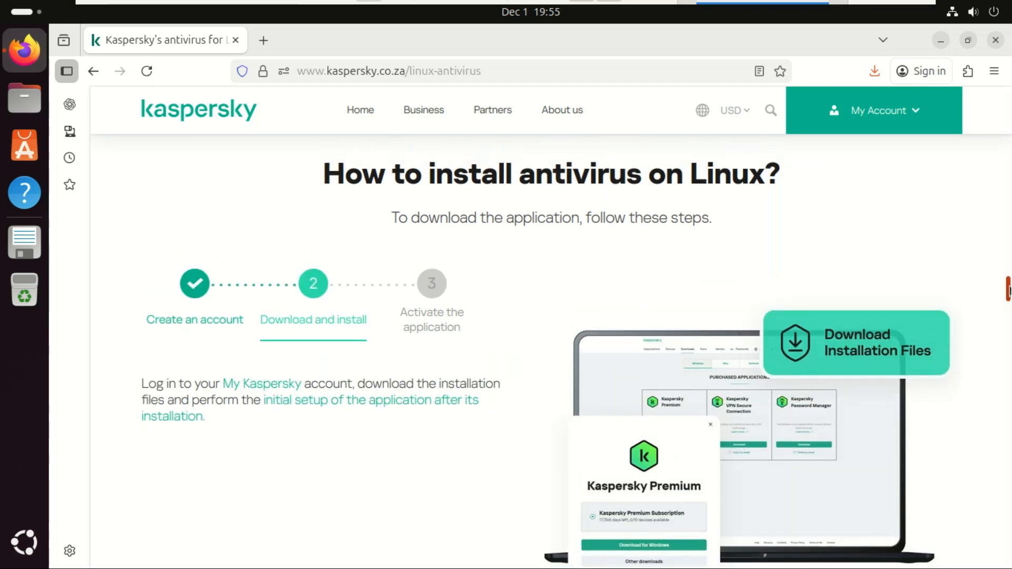
- Scroll the linux-antivirus page past the account, install and activation steps to the plans
{"action": "scroll", "scroll_direction": "down", "scroll_amount": 3}
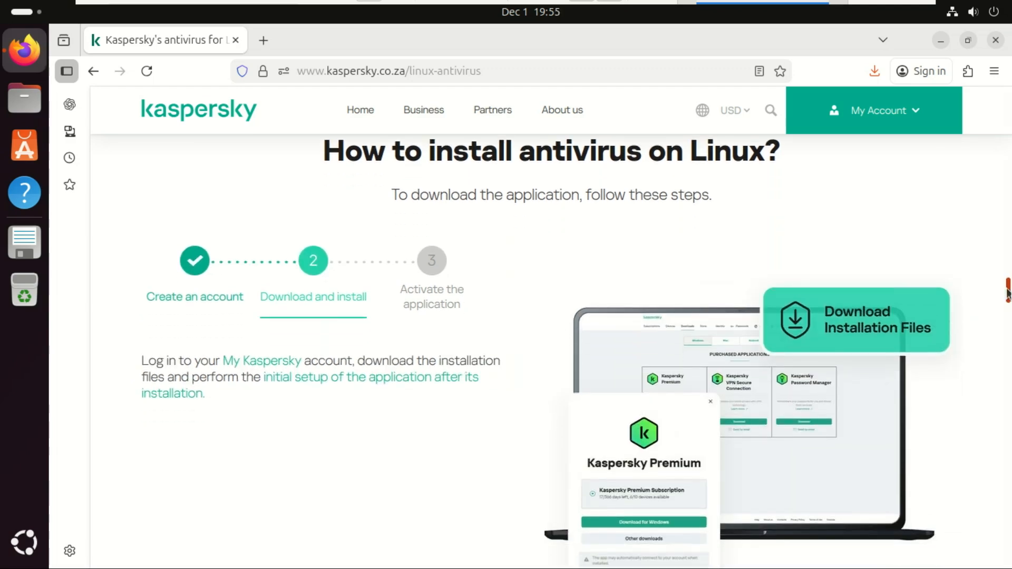
{"action": "scroll", "scroll_direction": "down", "scroll_amount": 3}
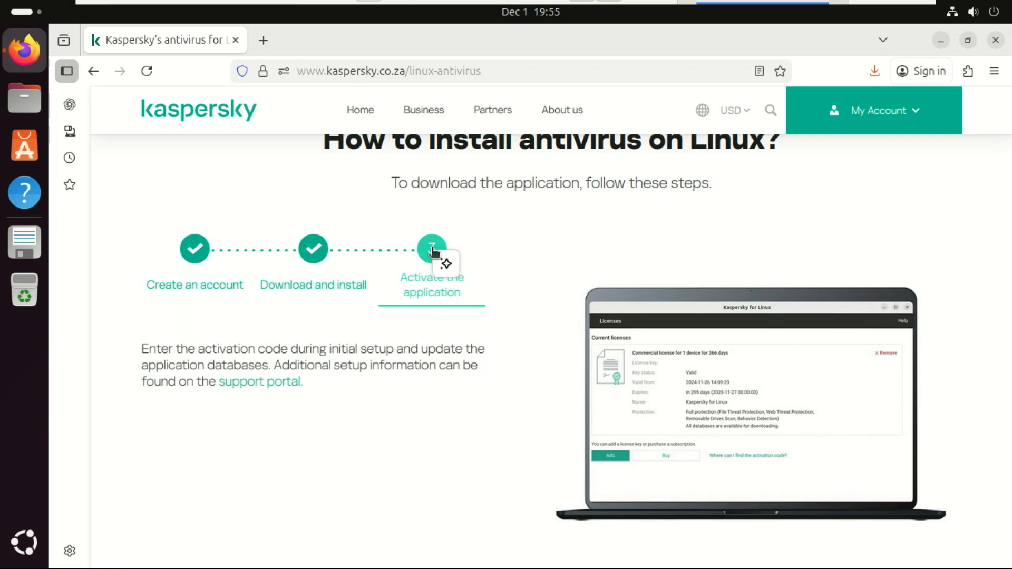
{"action": "mouse_move", "coordinate": [946, 291]}
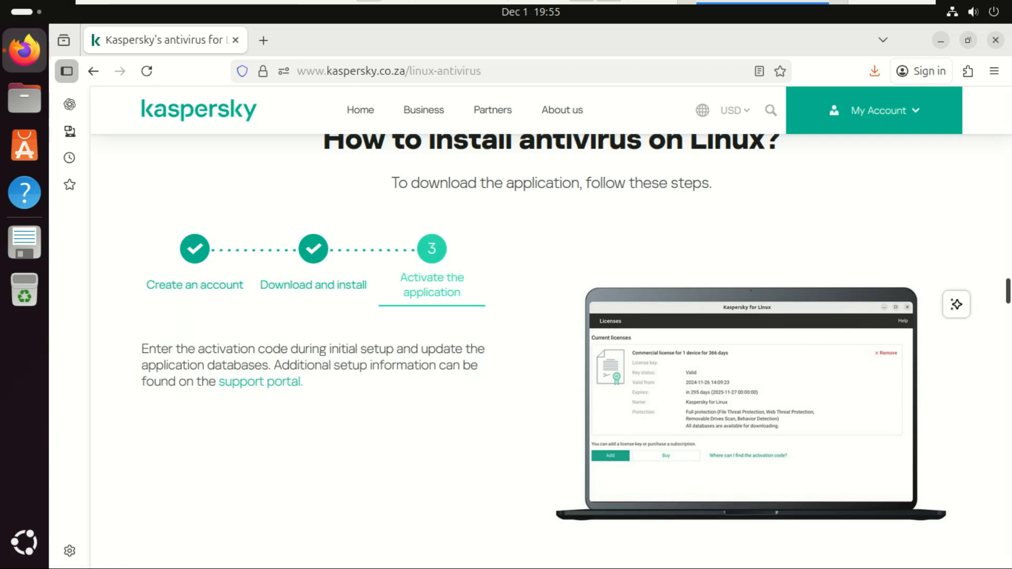
{"action": "scroll", "scroll_direction": "down", "scroll_amount": 3}
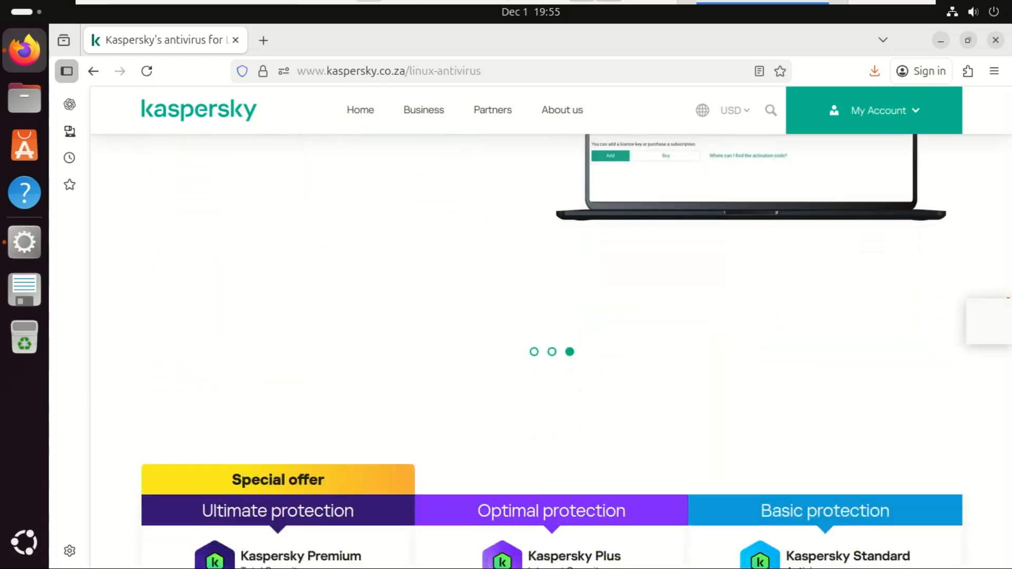
- Compare Premium (US$41.99), Plus (US$37.99) and Standard (US$22.99) features down to the Buy buttons
{"action": "scroll", "scroll_direction": "down", "scroll_amount": 3}
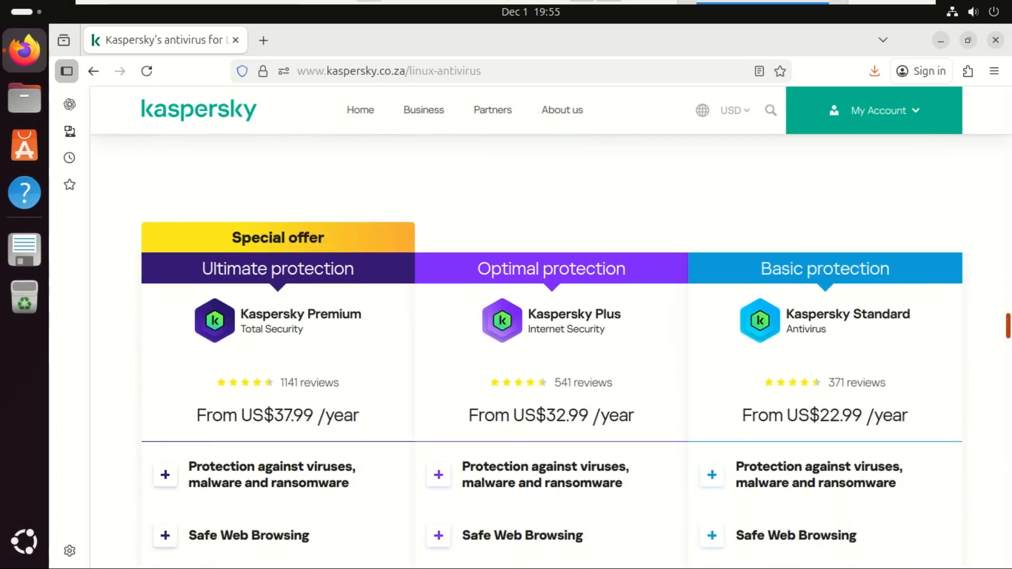
{"action": "scroll", "scroll_direction": "down", "scroll_amount": 3}
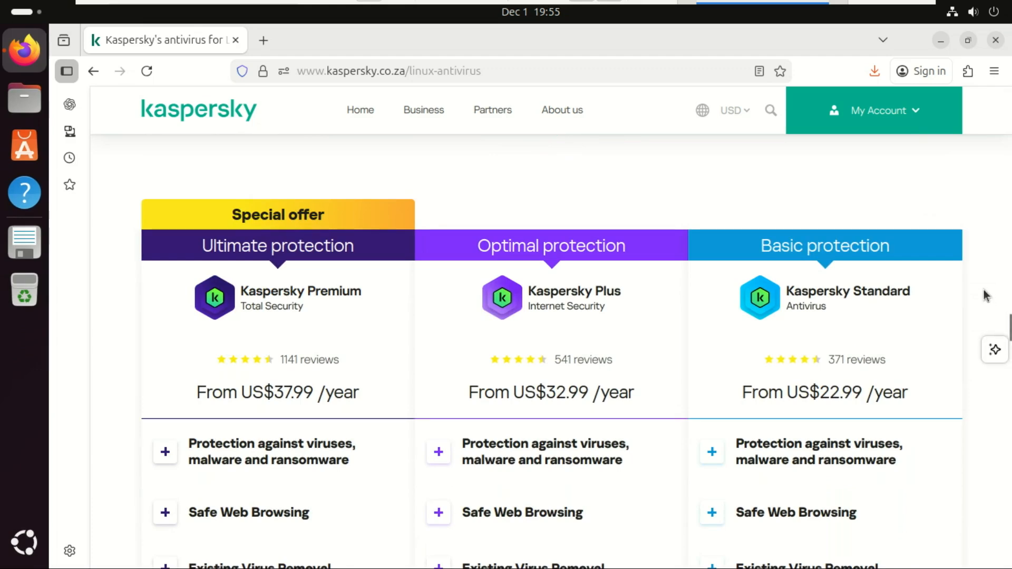
{"action": "scroll", "scroll_direction": "down", "scroll_amount": 3}
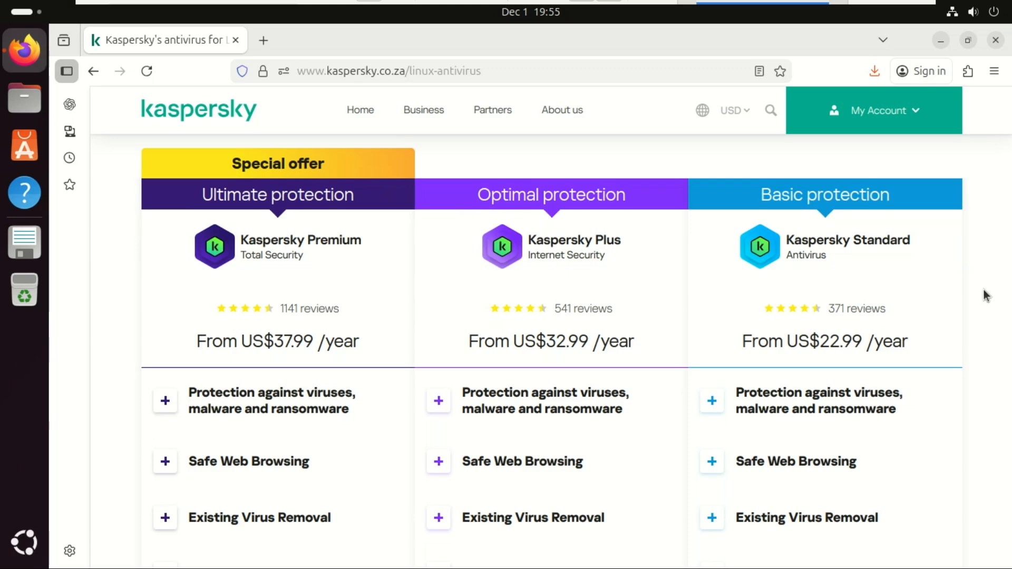
{"action": "scroll", "scroll_direction": "down", "scroll_amount": 3}
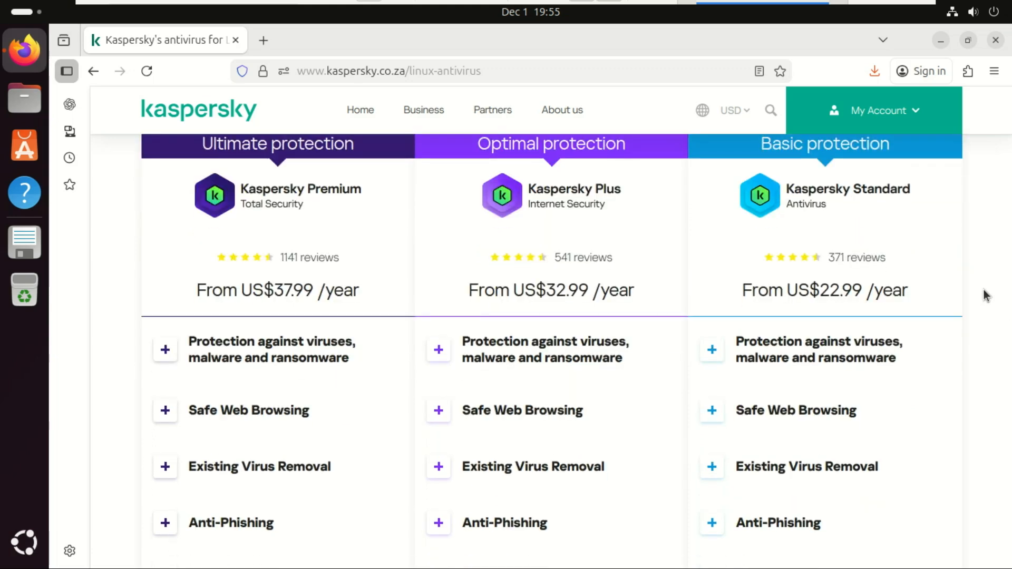
{"action": "scroll", "scroll_direction": "down", "scroll_amount": 3}
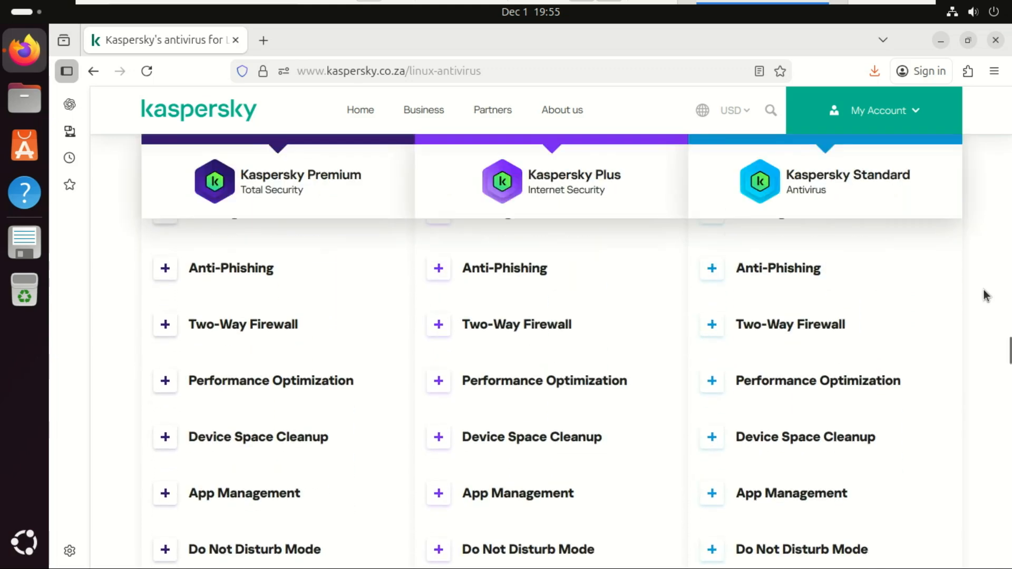
{"action": "scroll", "scroll_direction": "down", "scroll_amount": 3}
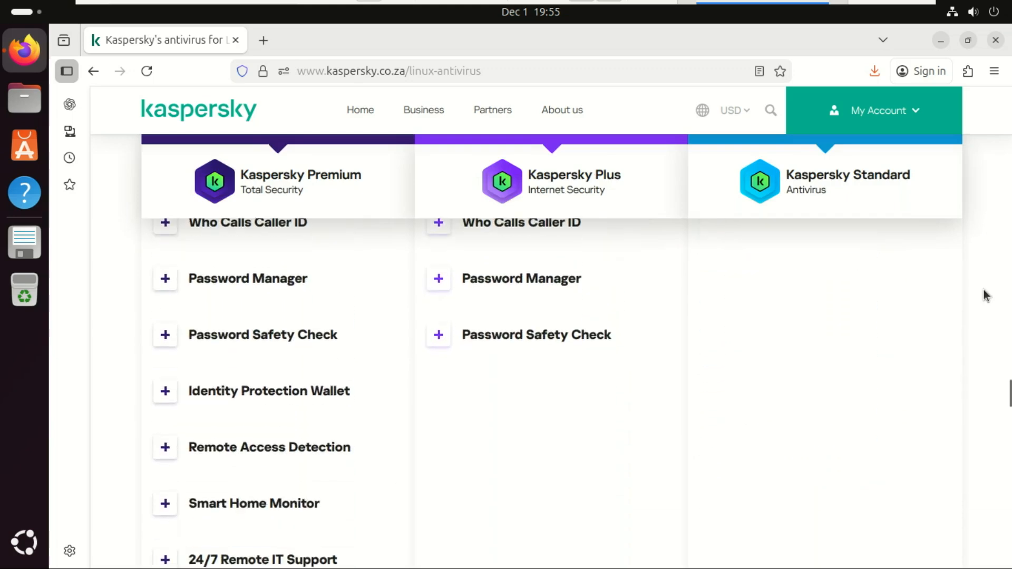
{"action": "scroll", "scroll_direction": "down", "scroll_amount": 3}
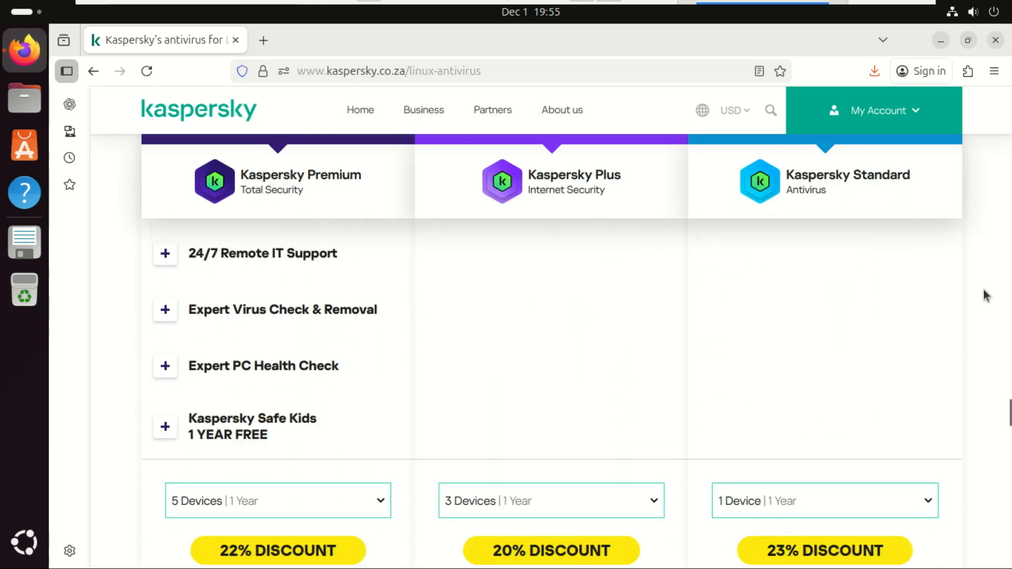
{"action": "scroll", "scroll_direction": "down", "scroll_amount": 3}
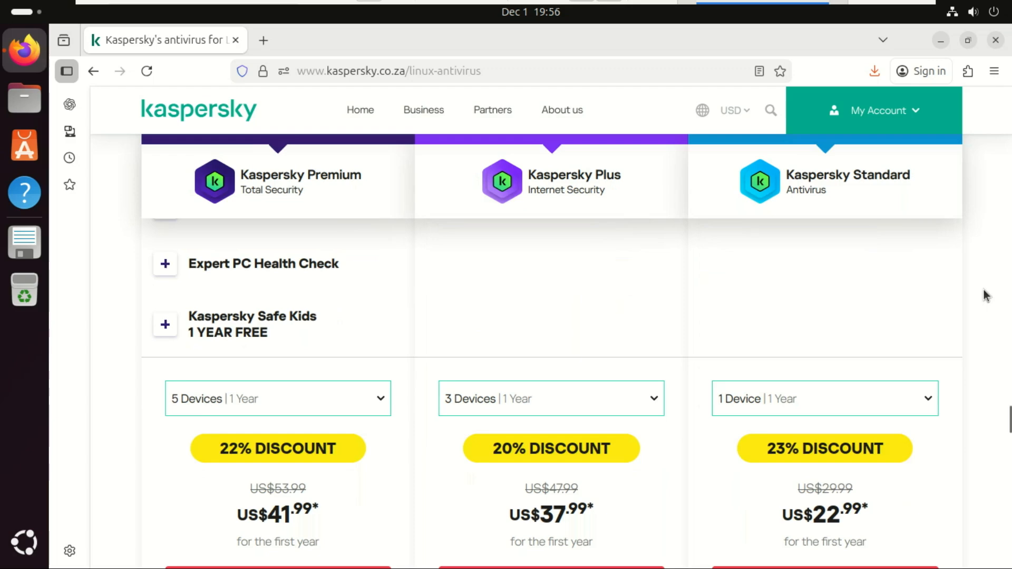
{"action": "scroll", "scroll_direction": "down", "scroll_amount": 3}
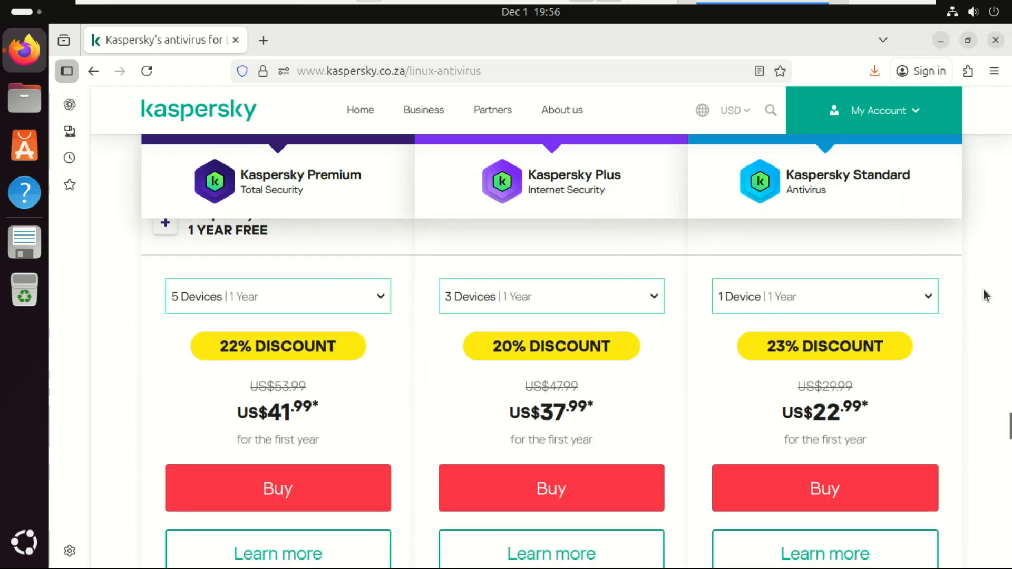